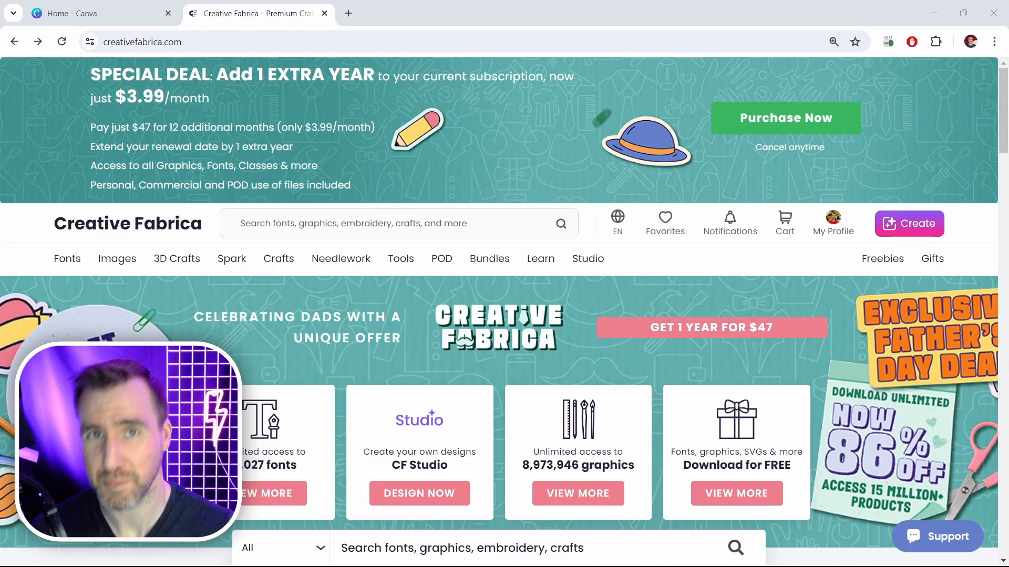
Step: Scroll through the Creative Fabrica font listings to reach Groovy Summer Font
{"action": "scroll", "scroll_direction": "down", "scroll_amount": 3}
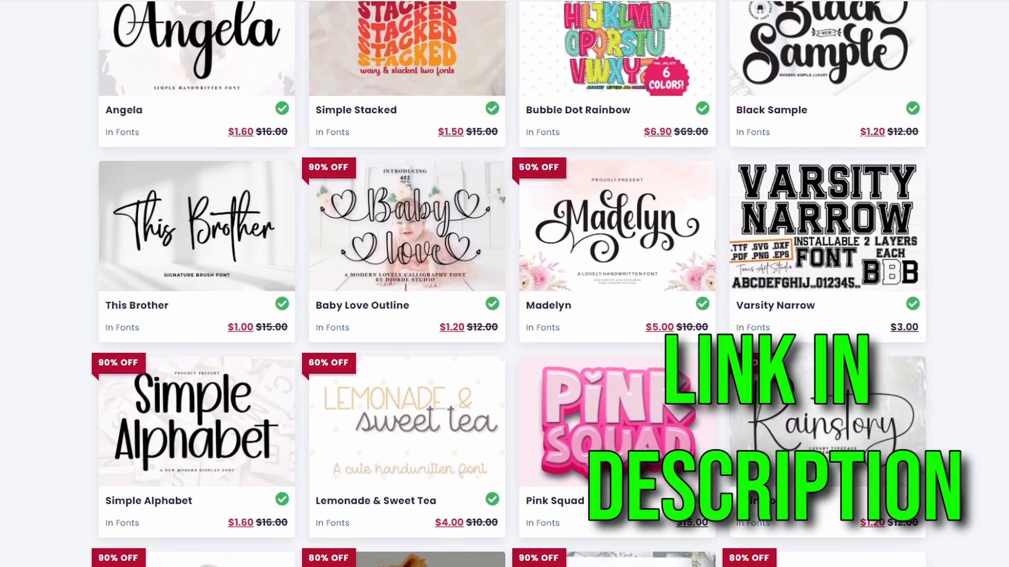
{"action": "scroll", "scroll_direction": "down", "scroll_amount": 3}
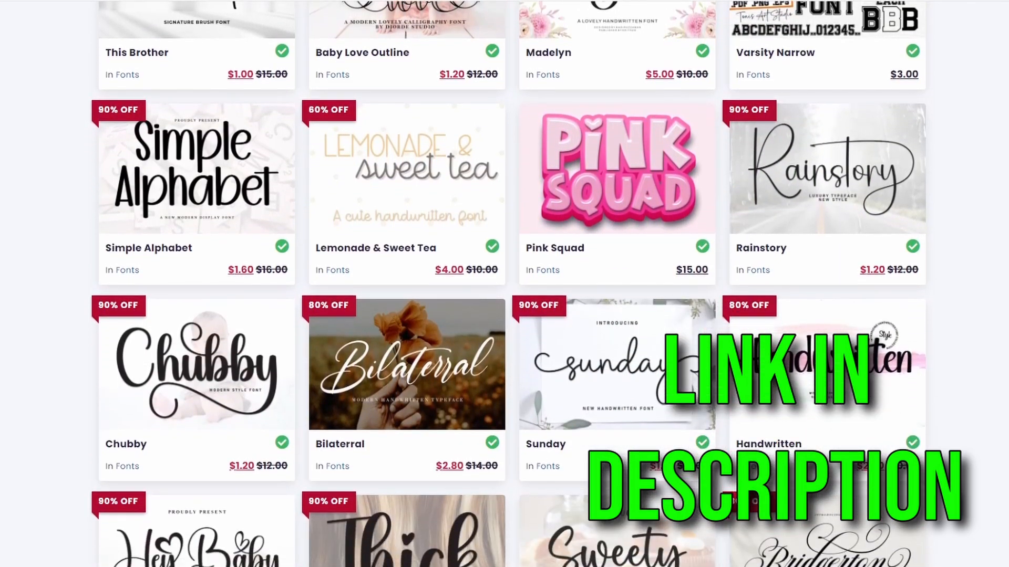
{"action": "scroll", "scroll_direction": "down", "scroll_amount": 3}
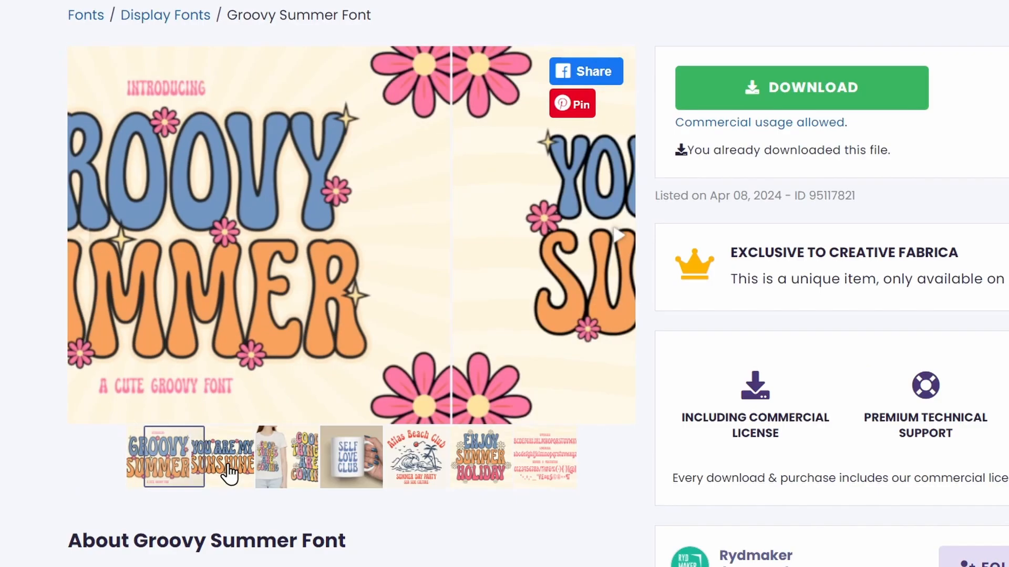
Step: Preview the font's promo images, then save the Groovy Summer zip into C:\Fonts
{"action": "left_click", "coordinate": [415, 458]}
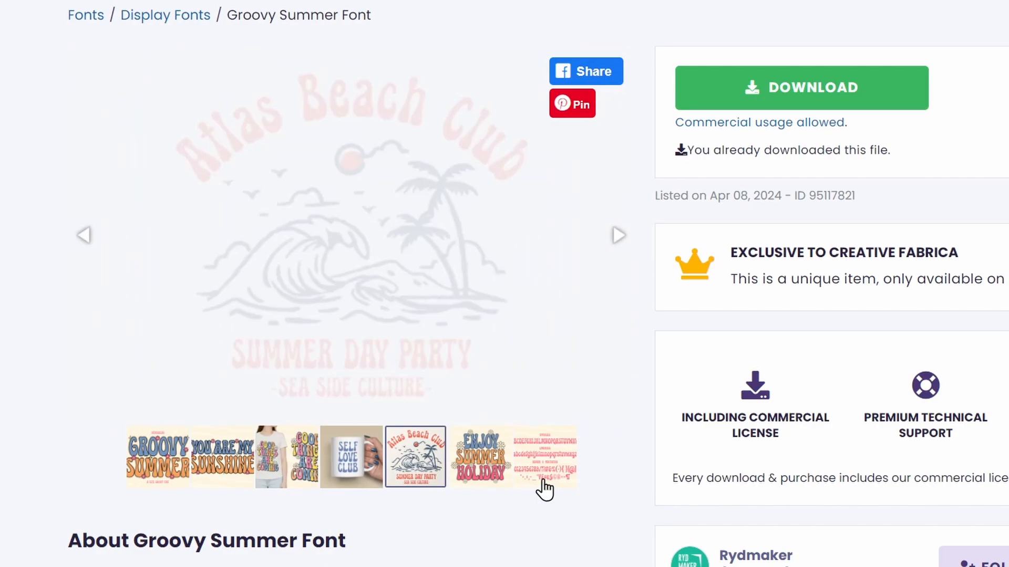
{"action": "left_click", "coordinate": [543, 456]}
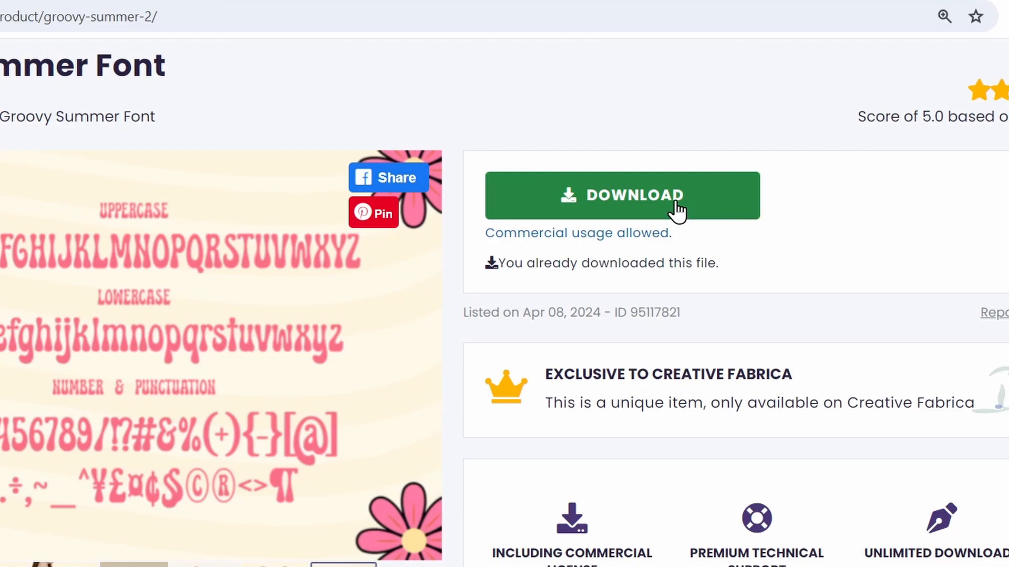
{"action": "left_click", "coordinate": [621, 195]}
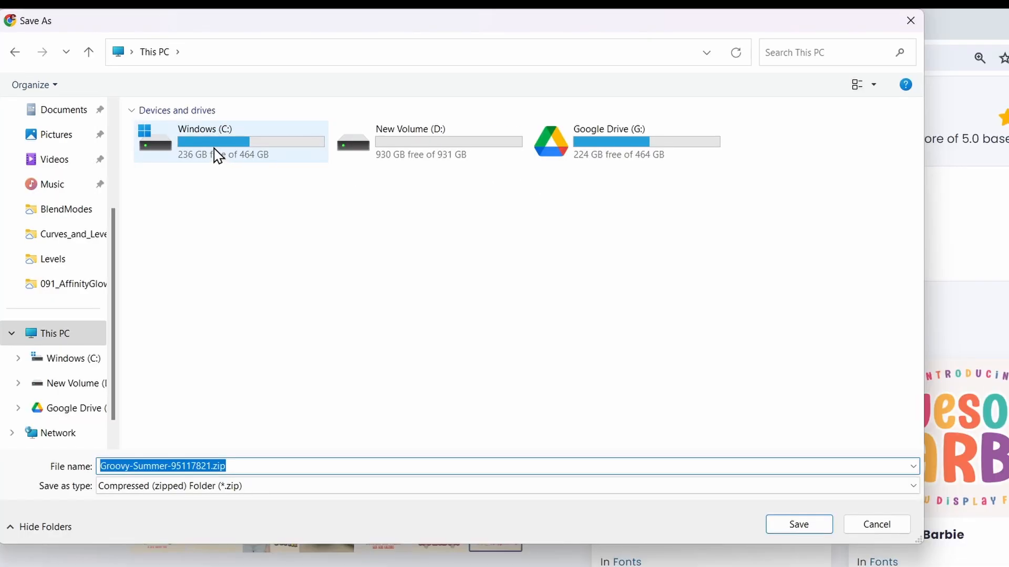
{"action": "mouse_move", "coordinate": [235, 148]}
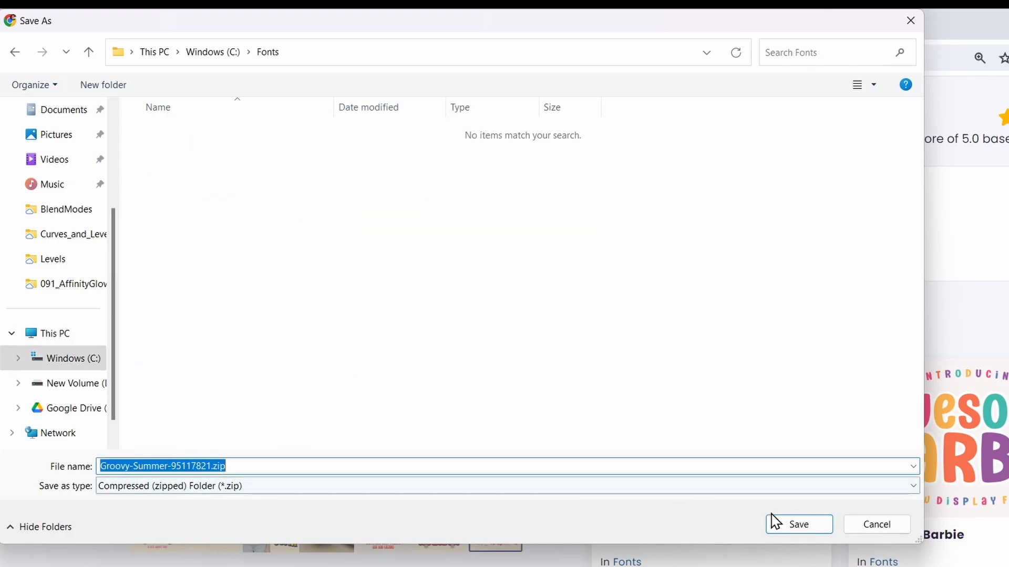
{"action": "left_click", "coordinate": [798, 525]}
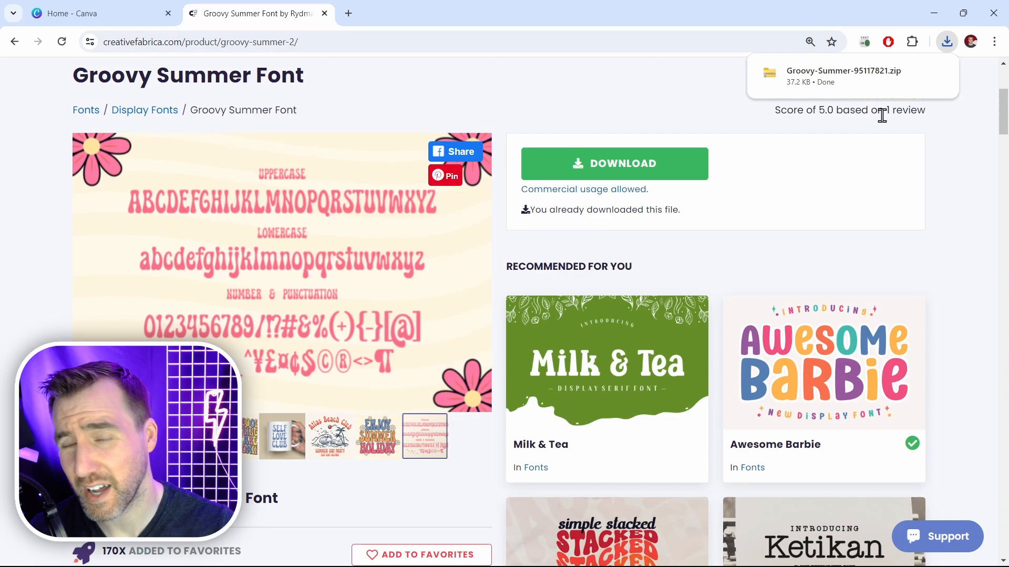
{"action": "mouse_move", "coordinate": [891, 108]}
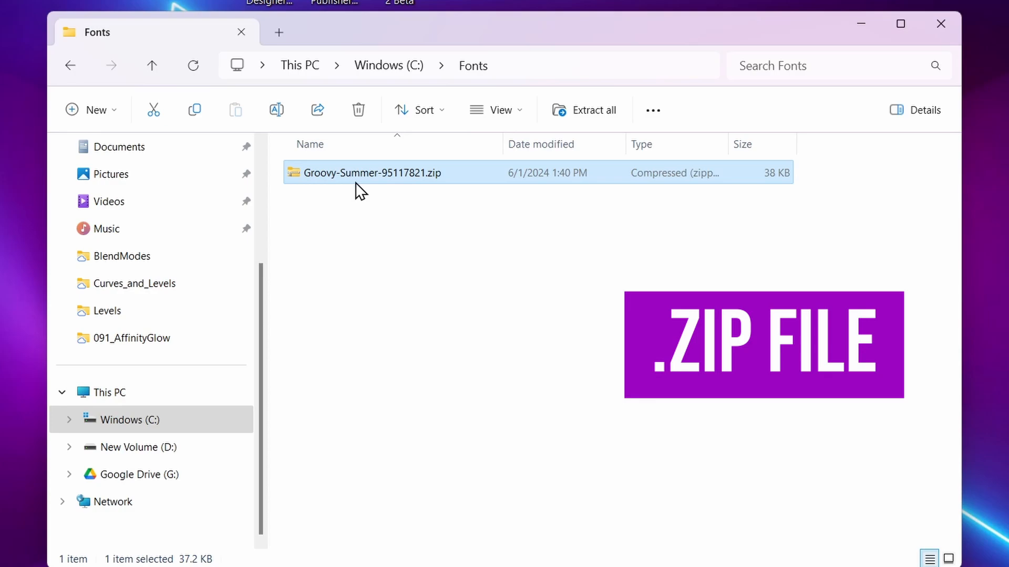
{"action": "mouse_move", "coordinate": [438, 189]}
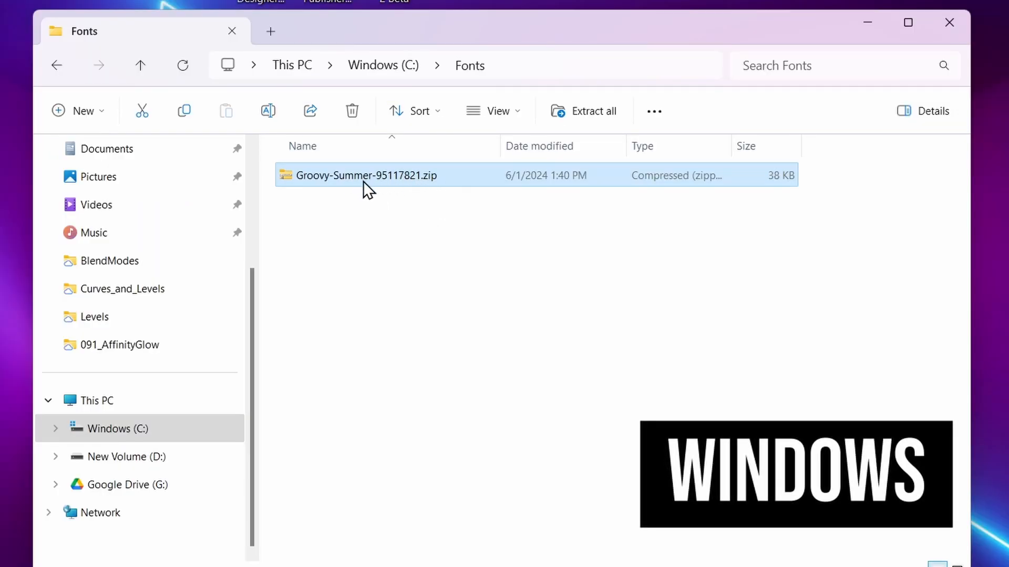
Step: Extract the Groovy Summer zip and open the extracted Groovy-Summer-95117821 folder
{"action": "right_click", "coordinate": [365, 175]}
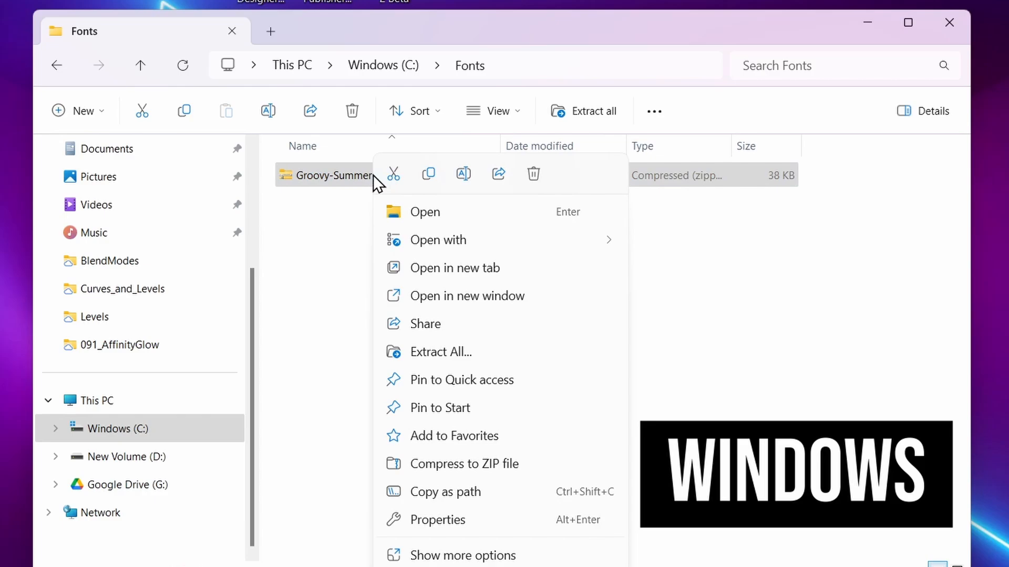
{"action": "mouse_move", "coordinate": [470, 351]}
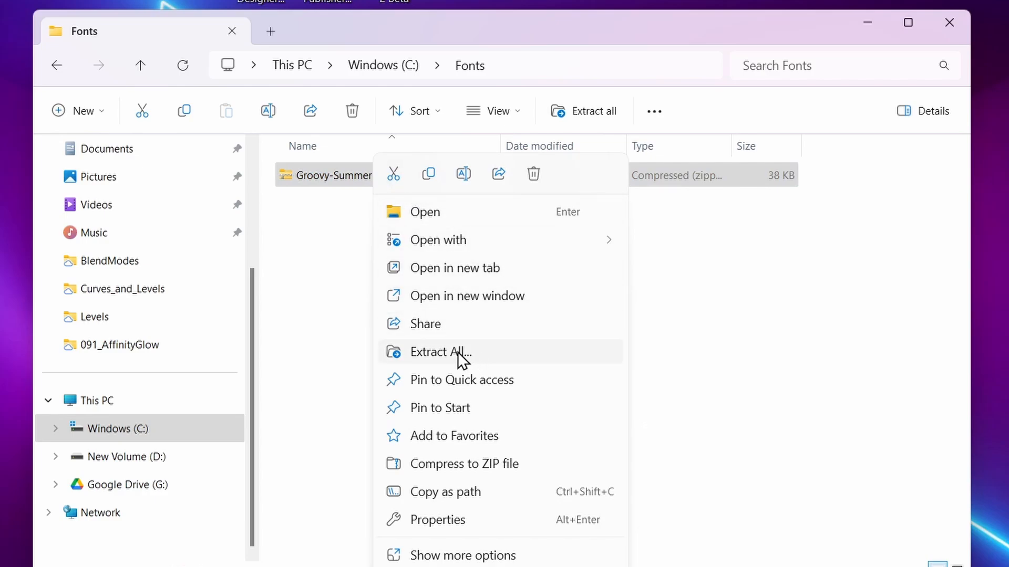
{"action": "left_click", "coordinate": [440, 352]}
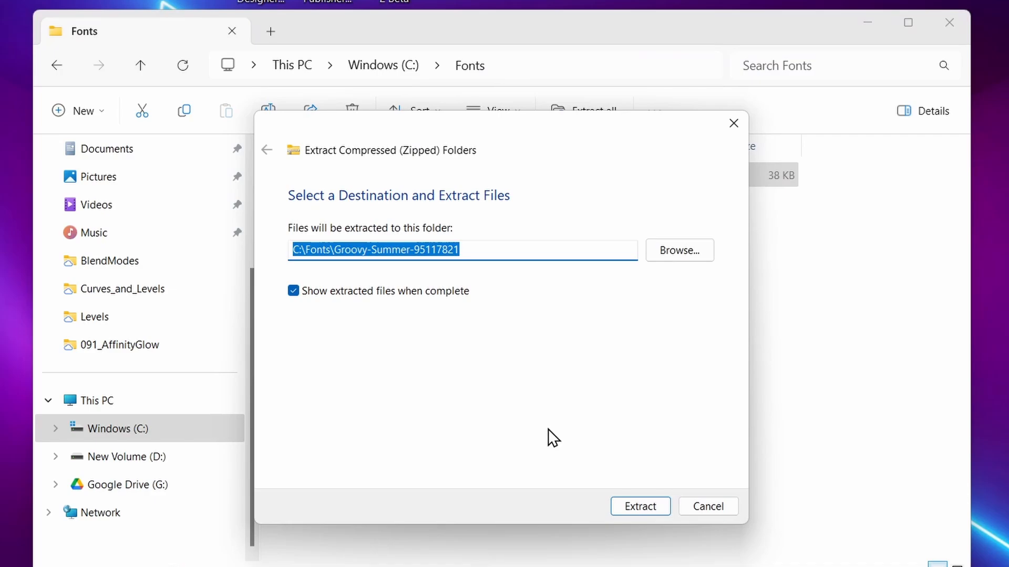
{"action": "left_click", "coordinate": [639, 507]}
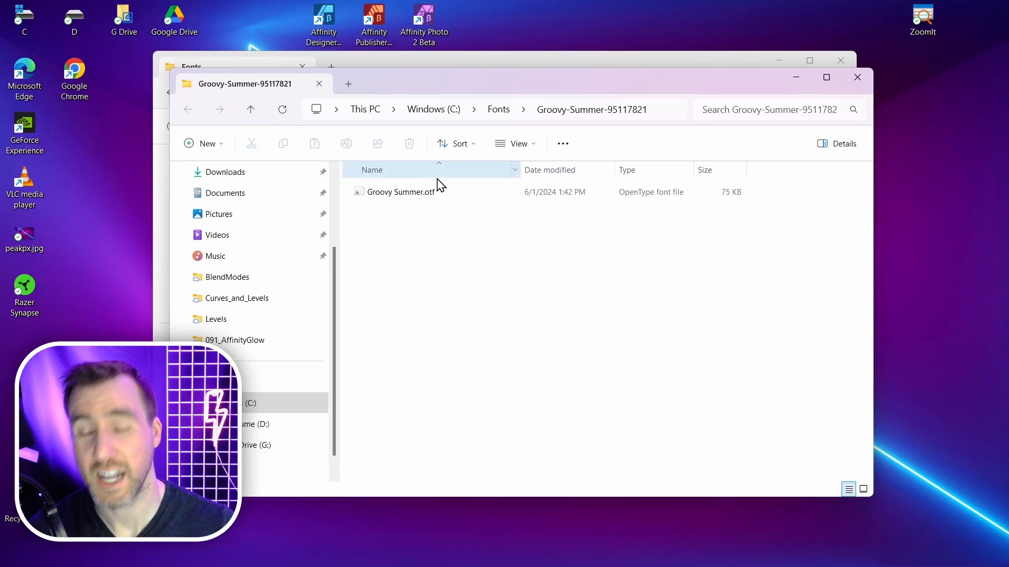
{"action": "left_click", "coordinate": [250, 109]}
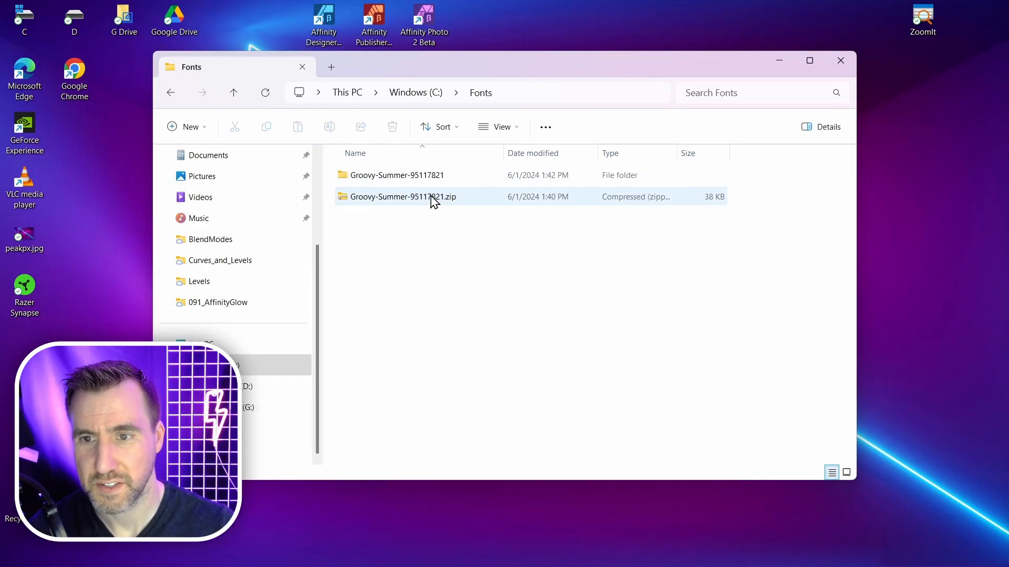
{"action": "left_click", "coordinate": [397, 175]}
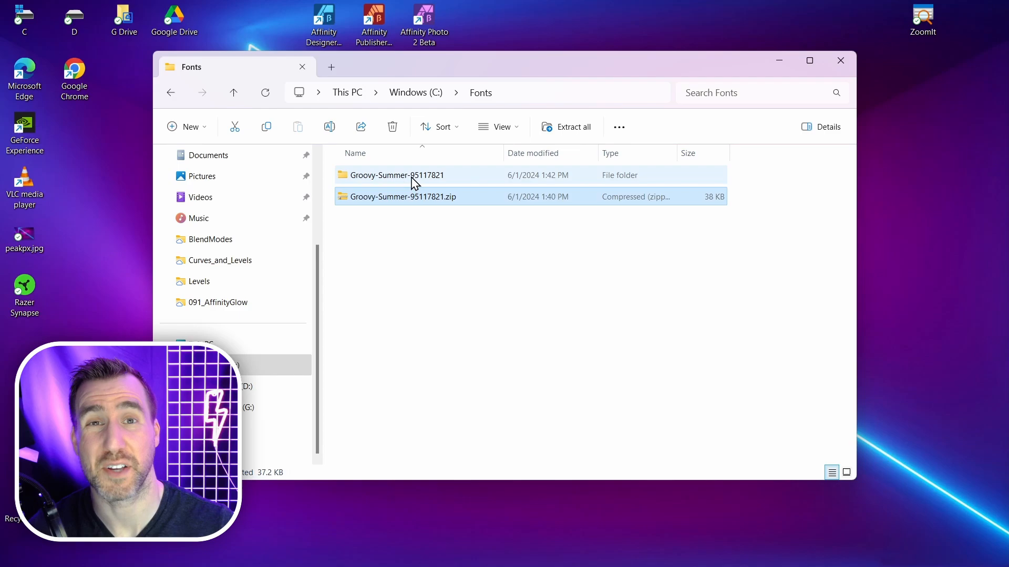
{"action": "double_click", "coordinate": [396, 175]}
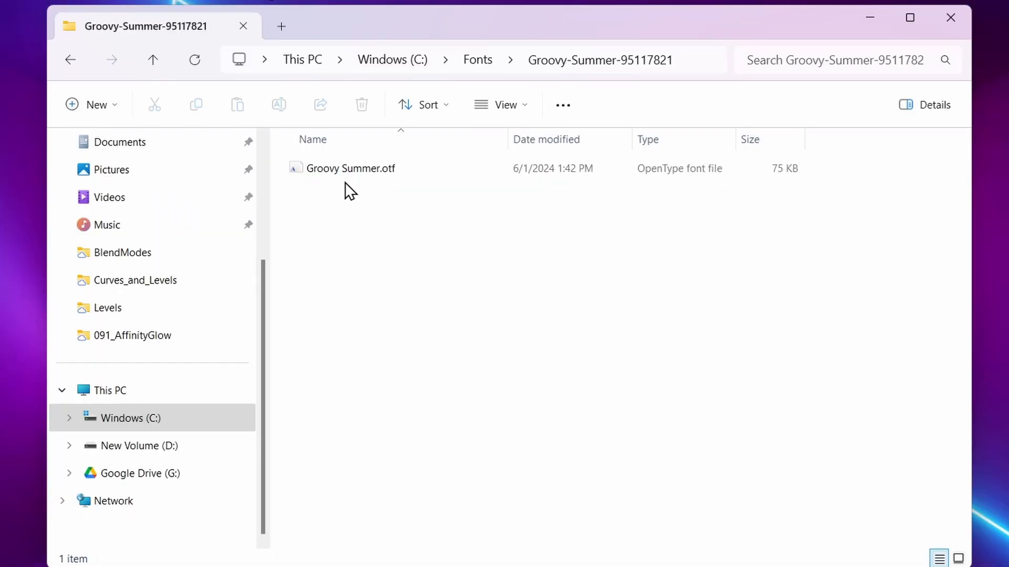
{"action": "mouse_move", "coordinate": [410, 200]}
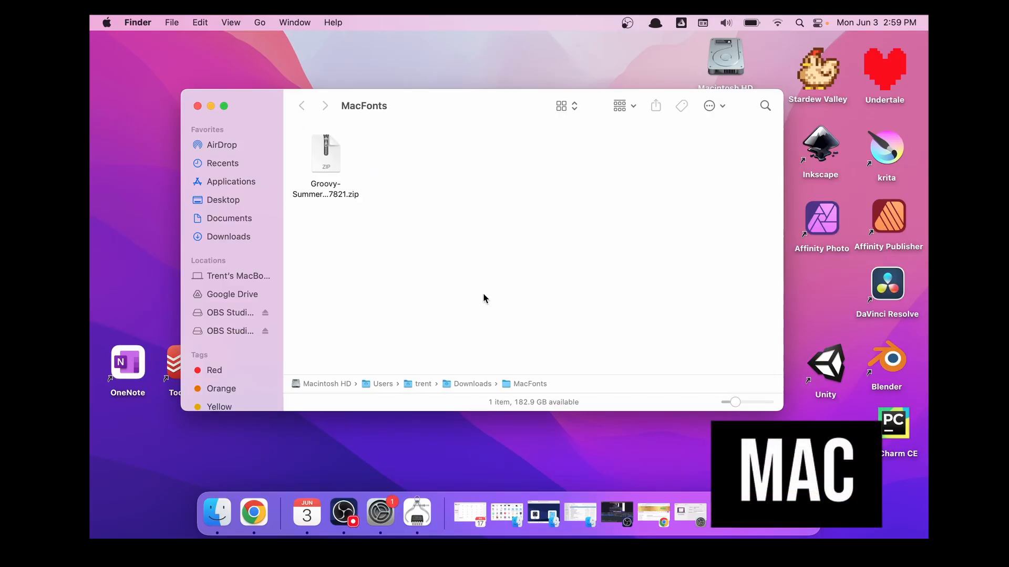
Step: View the Groovy Summer zip in Finder's Downloads > MacFonts folder
{"action": "left_click", "coordinate": [326, 153]}
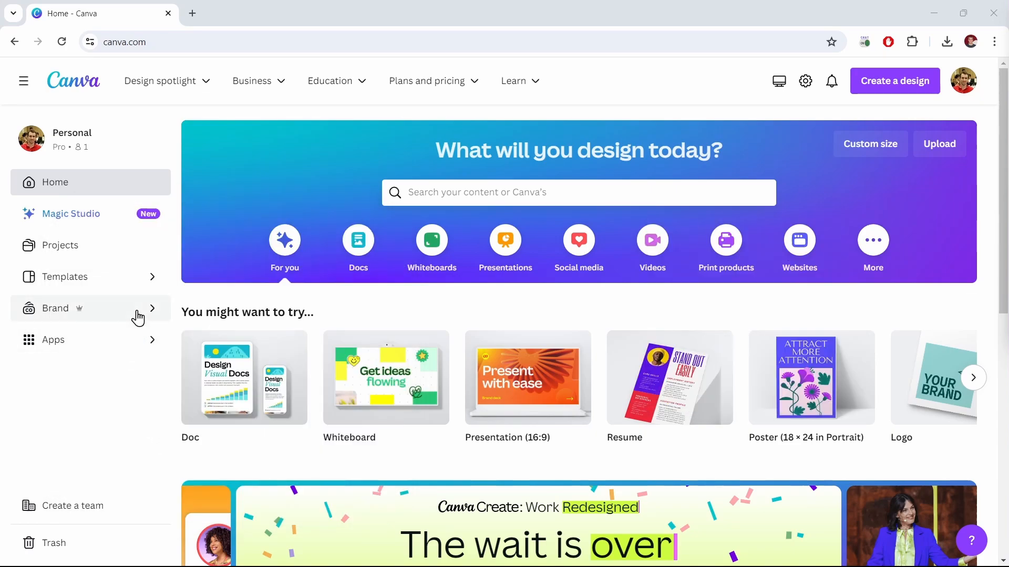
Step: Create a new brand kit named 'Trent Brand' from the Brand Kits page
{"action": "left_click", "coordinate": [55, 308]}
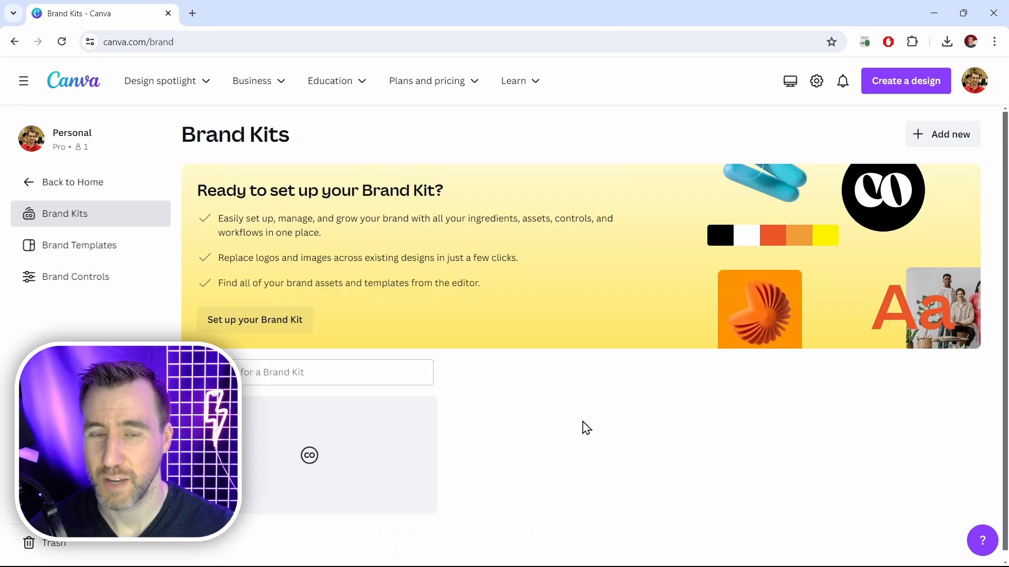
{"action": "mouse_move", "coordinate": [592, 467]}
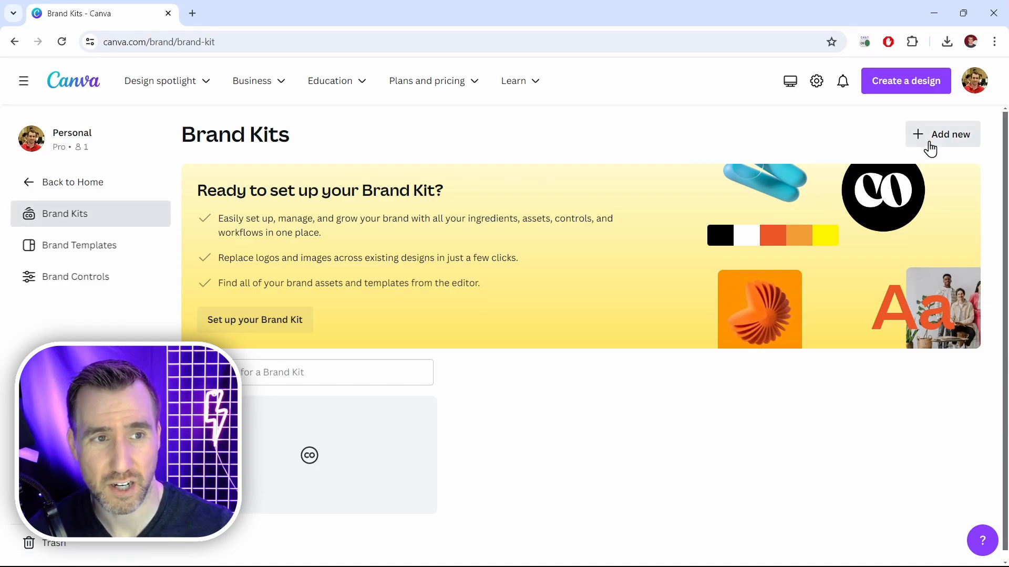
{"action": "left_click", "coordinate": [949, 134]}
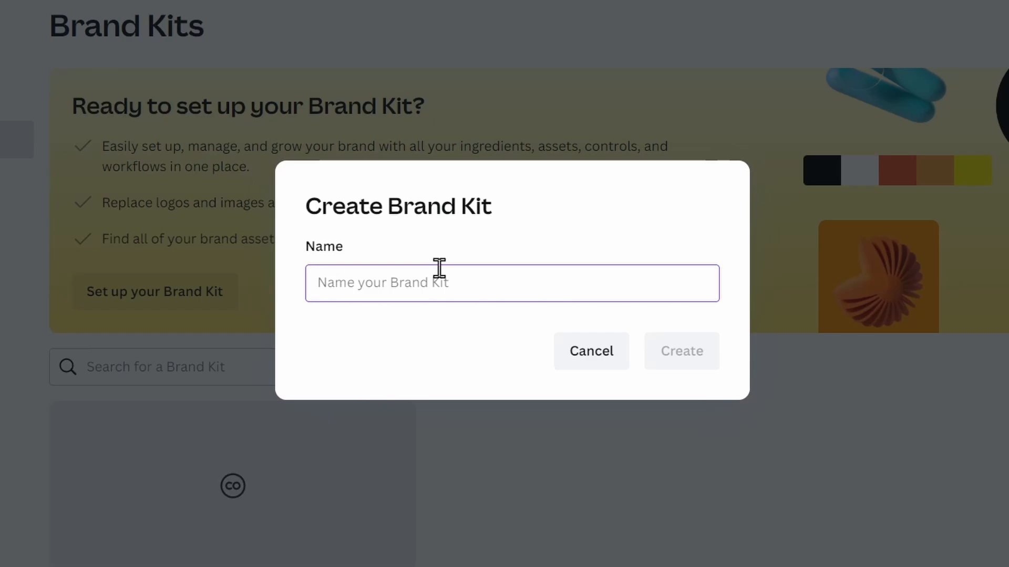
{"action": "type", "text": "Trent Brand"}
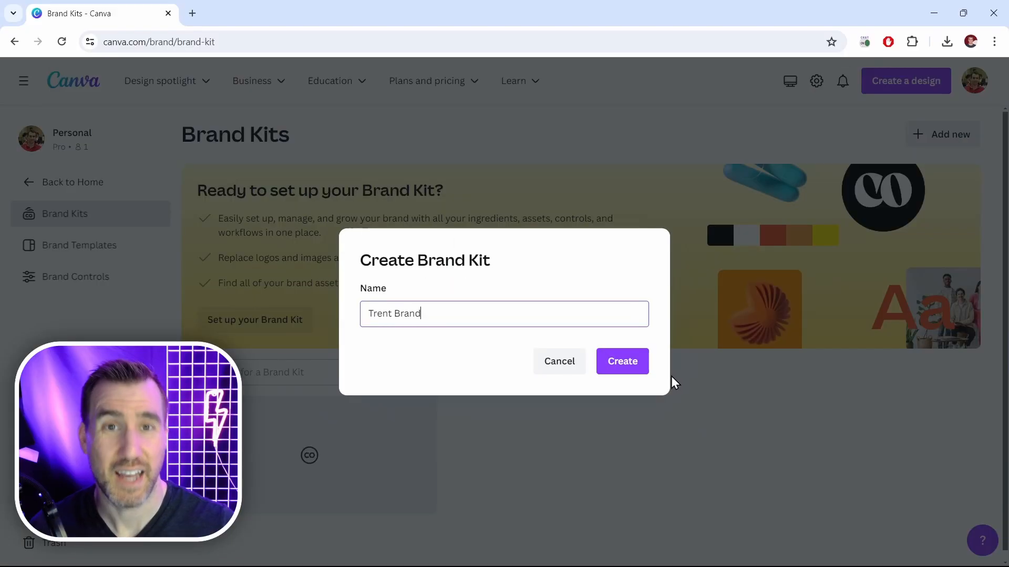
{"action": "left_click", "coordinate": [622, 361]}
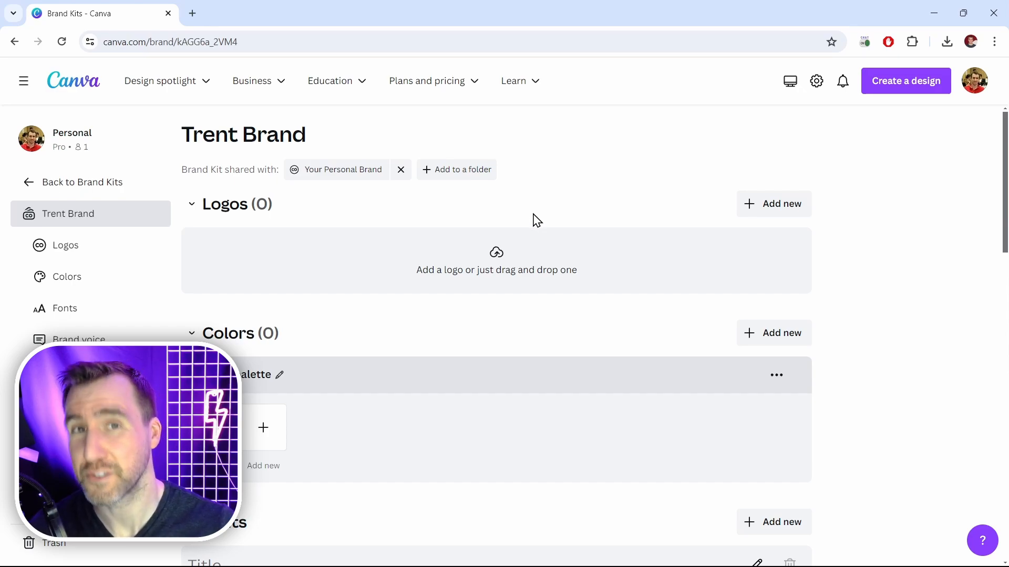
Step: Upload Groovy Summer.otf from C:\Fonts\Groovy-Summer as a brand font, confirming usage rights
{"action": "scroll", "scroll_direction": "down", "scroll_amount": 3}
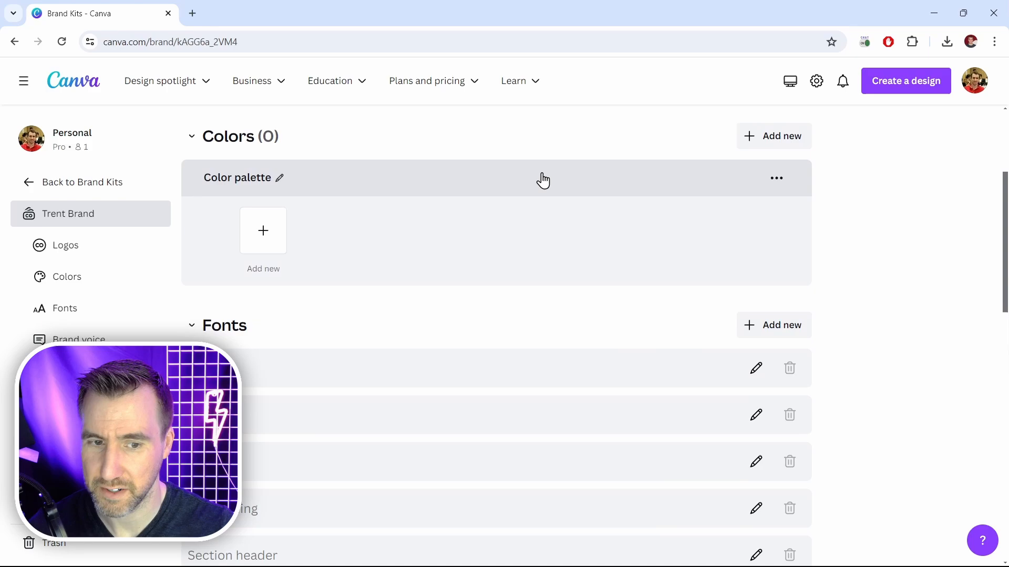
{"action": "scroll", "scroll_direction": "down", "scroll_amount": 3}
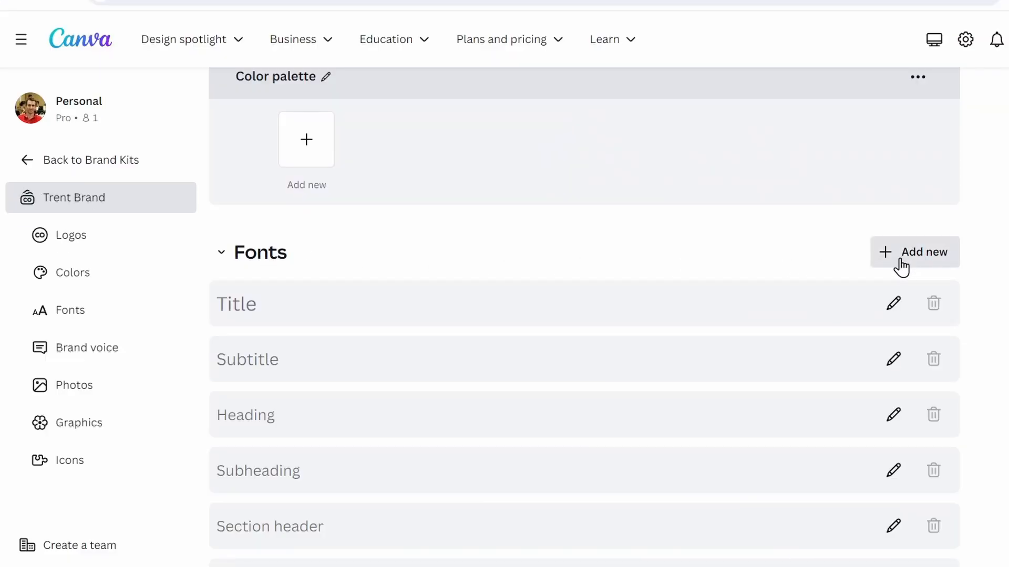
{"action": "mouse_move", "coordinate": [923, 266]}
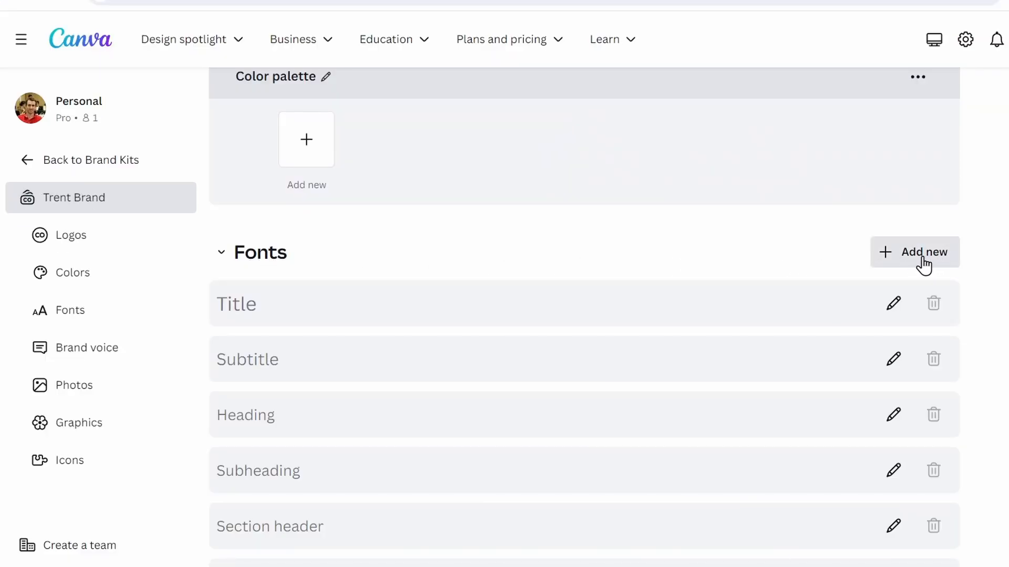
{"action": "left_click", "coordinate": [913, 251]}
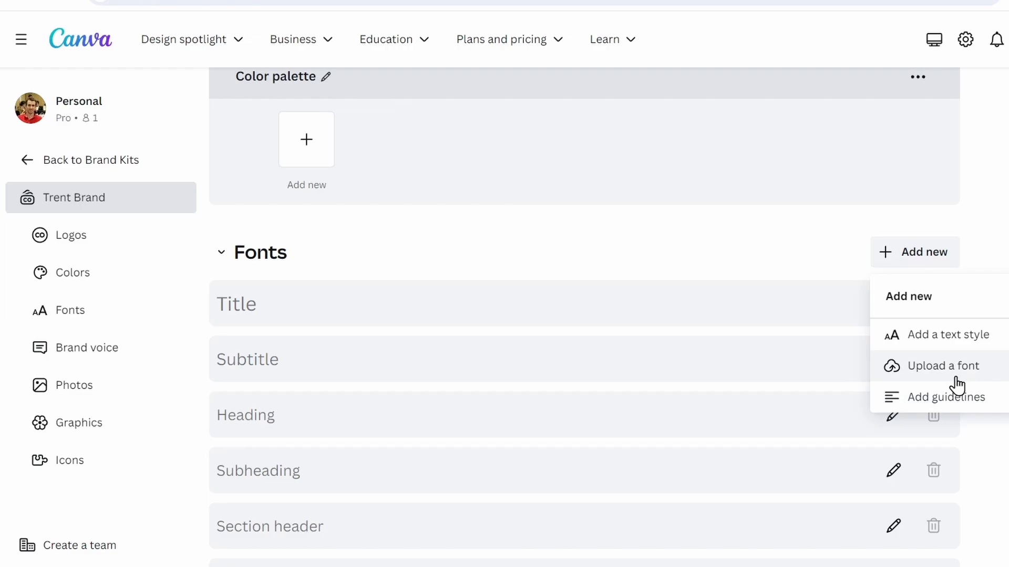
{"action": "left_click", "coordinate": [946, 365]}
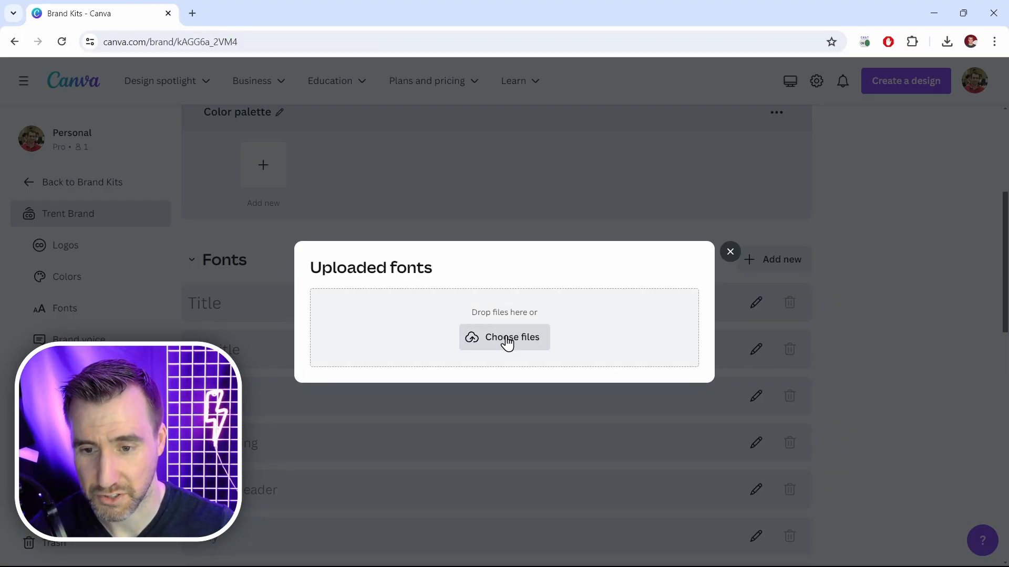
{"action": "left_click", "coordinate": [503, 337]}
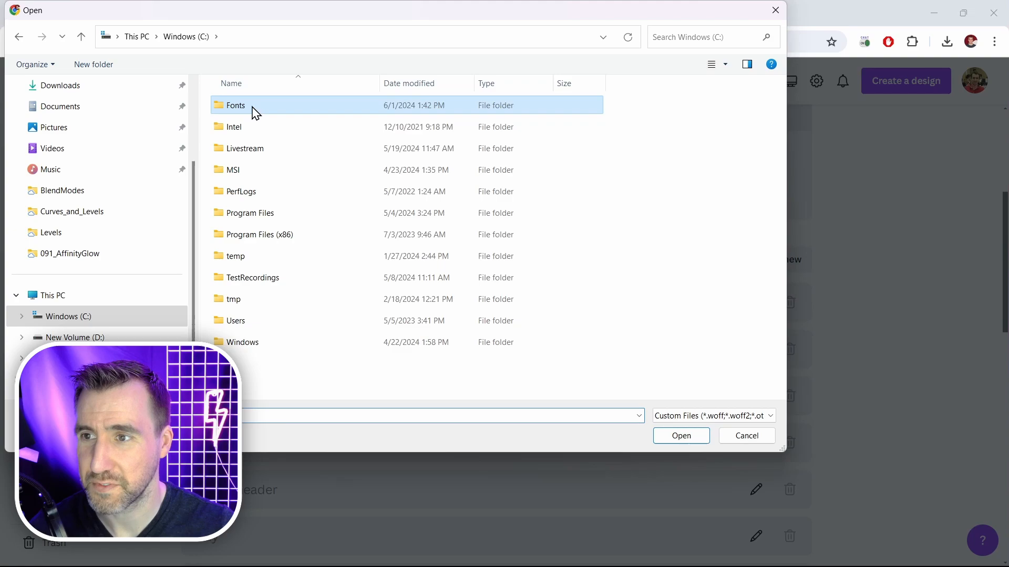
{"action": "double_click", "coordinate": [236, 105]}
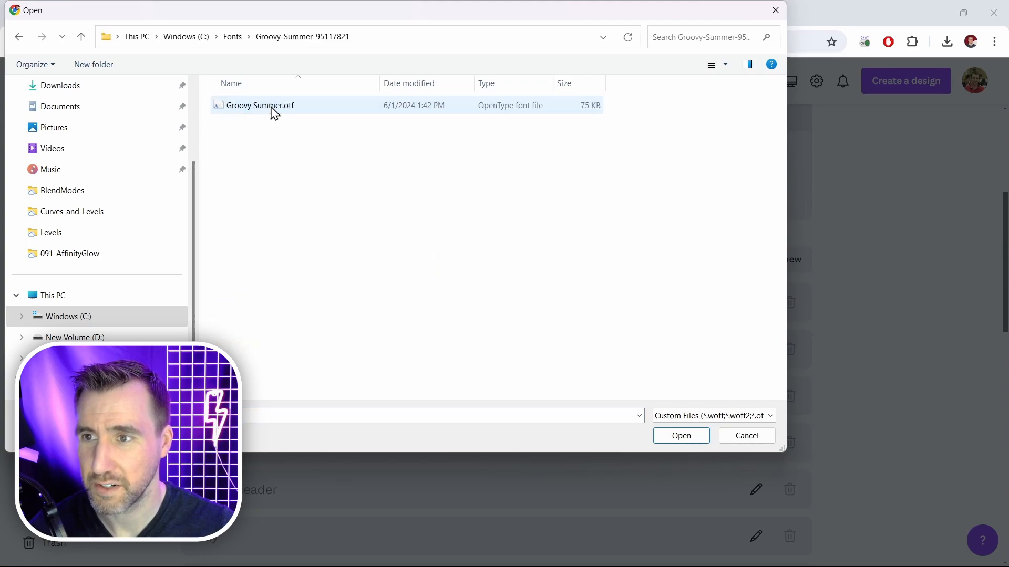
{"action": "left_click", "coordinate": [260, 105]}
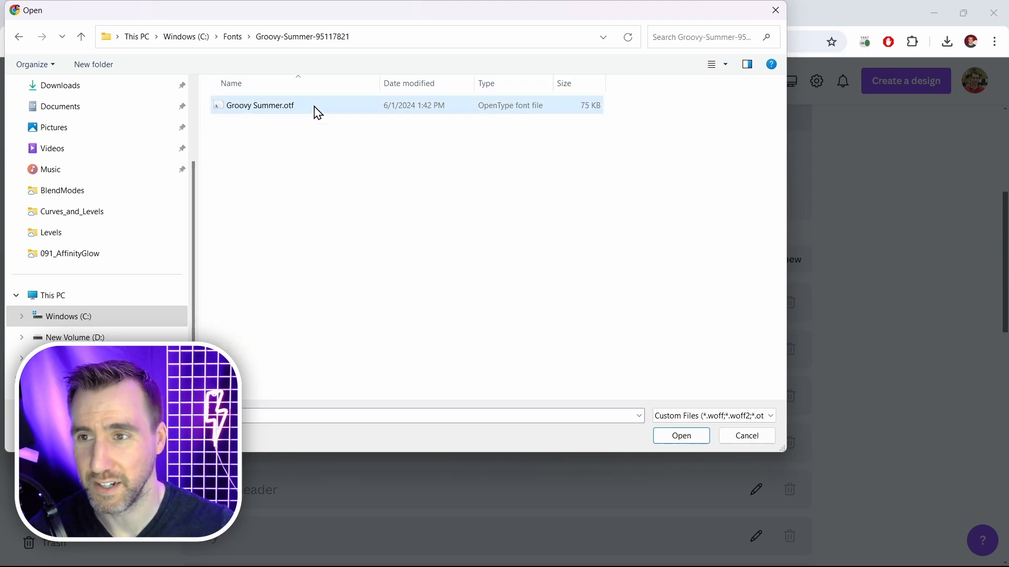
{"action": "left_click", "coordinate": [680, 435]}
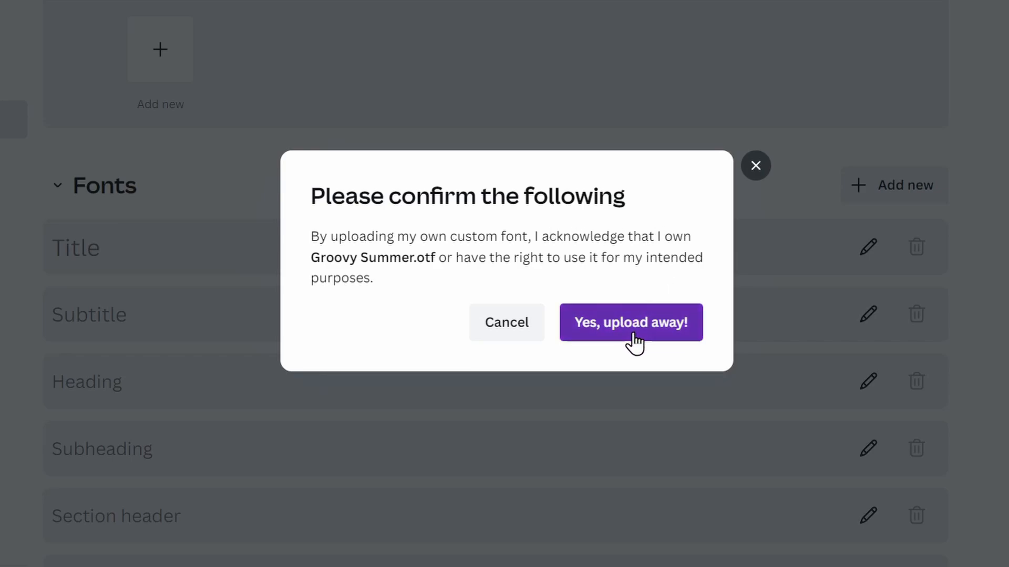
{"action": "left_click", "coordinate": [631, 322]}
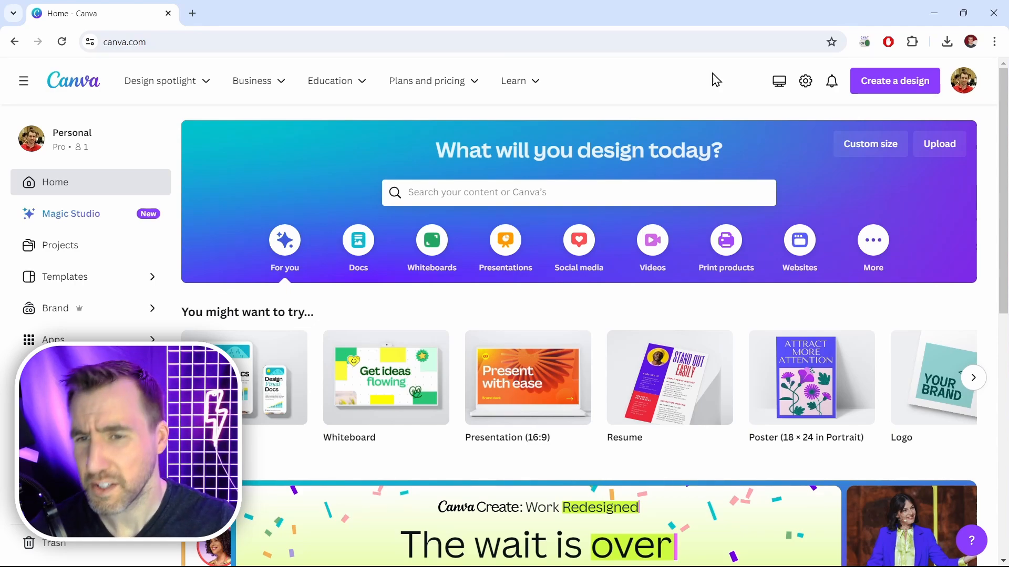
{"action": "mouse_move", "coordinate": [654, 125]}
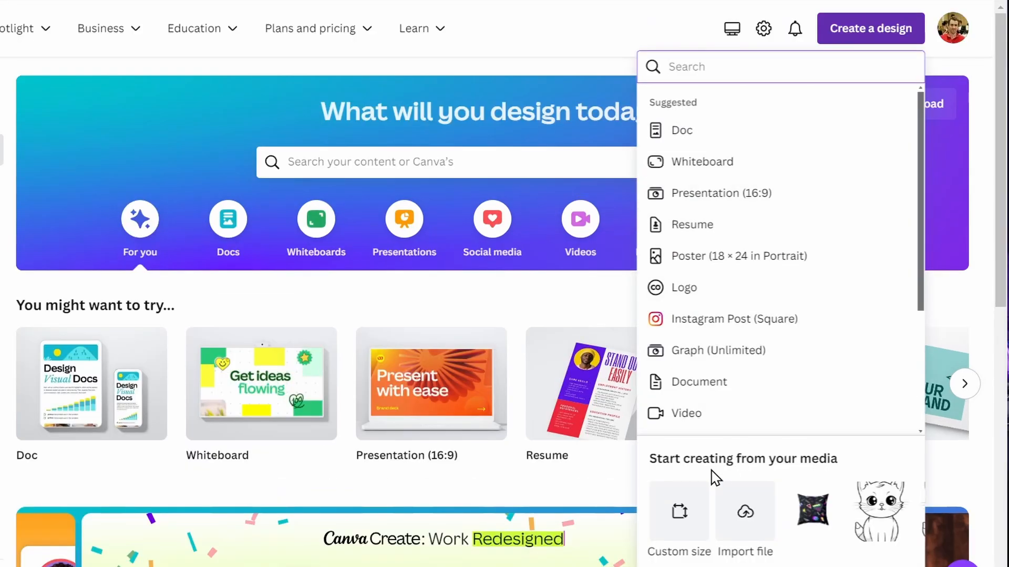
Step: Create a custom-size design using the recent 20 × 10 in size
{"action": "left_click", "coordinate": [677, 521]}
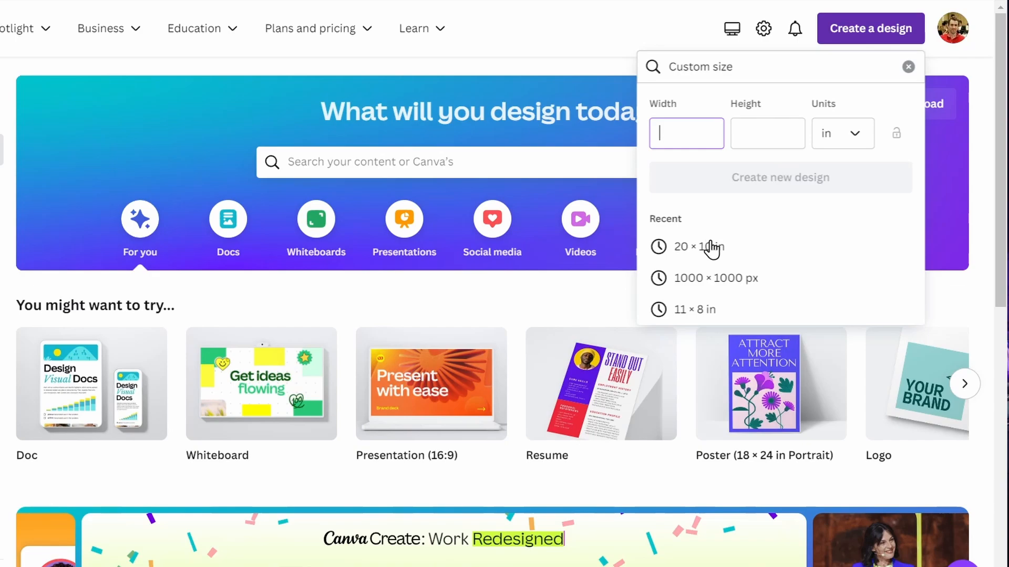
{"action": "left_click", "coordinate": [694, 247]}
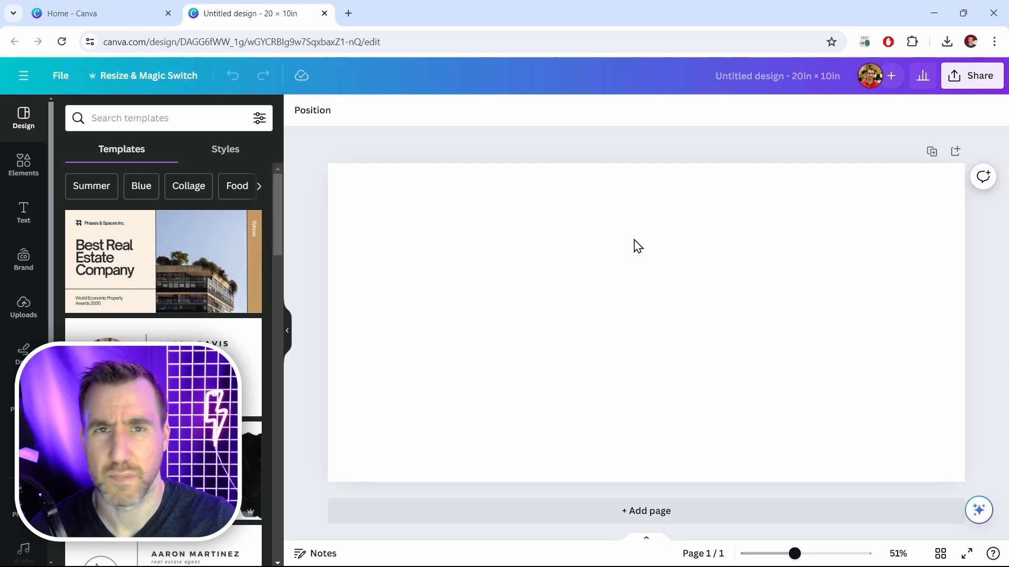
{"action": "mouse_move", "coordinate": [511, 125]}
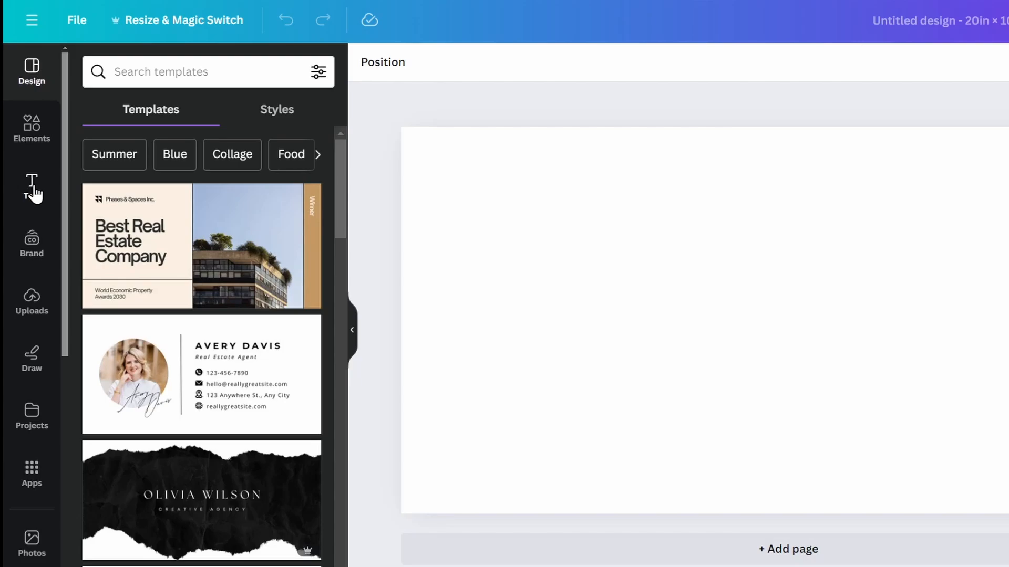
Step: Add a text box to the design reading 'My Cool Text'
{"action": "left_click", "coordinate": [32, 186]}
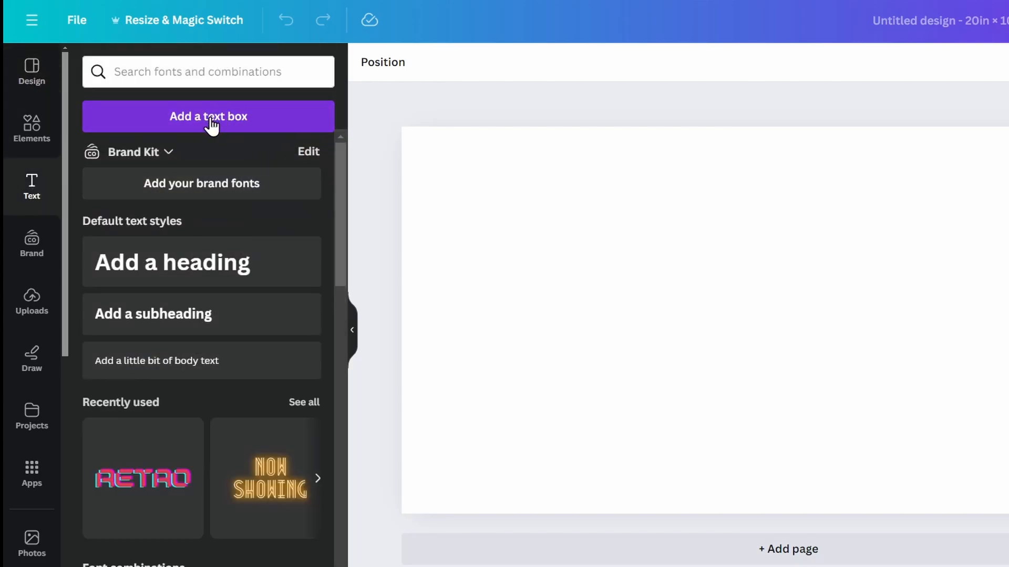
{"action": "left_click", "coordinate": [208, 116]}
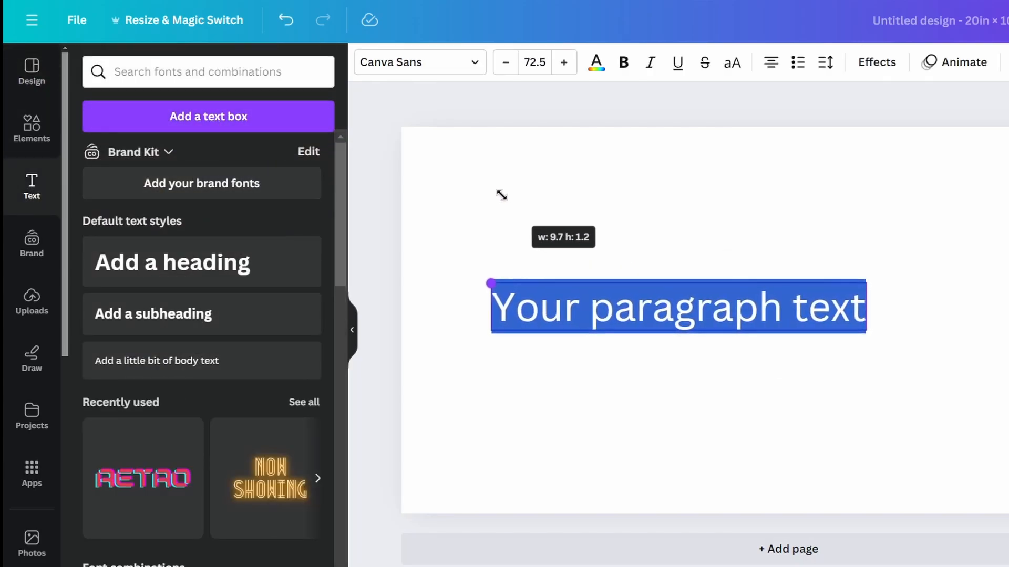
{"action": "type", "text": "My Cool Text"}
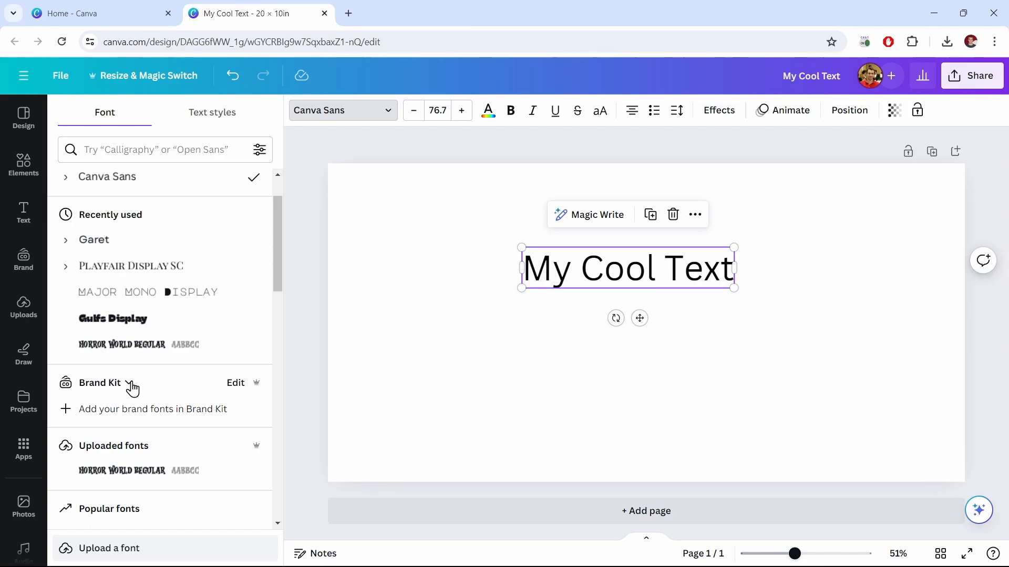
Step: Switch the font panel to the Trent Brand kit and apply Groovy Summer Regular
{"action": "left_click", "coordinate": [129, 383]}
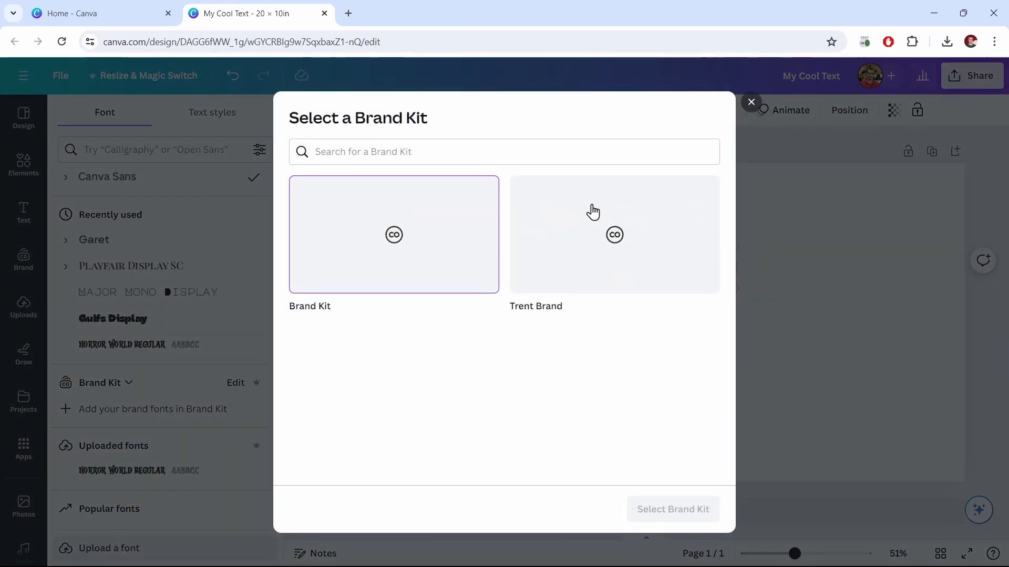
{"action": "left_click", "coordinate": [613, 234]}
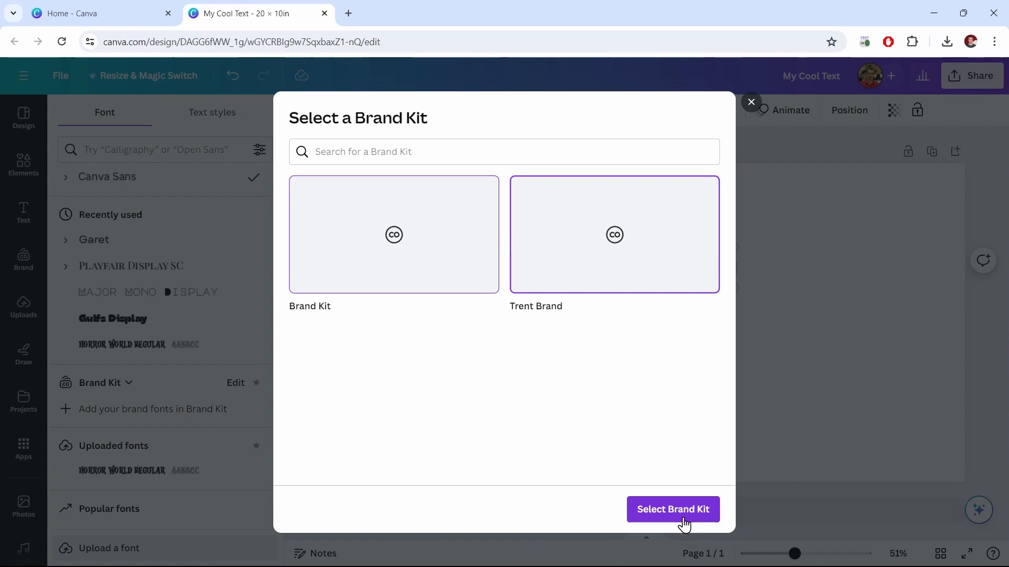
{"action": "left_click", "coordinate": [673, 510]}
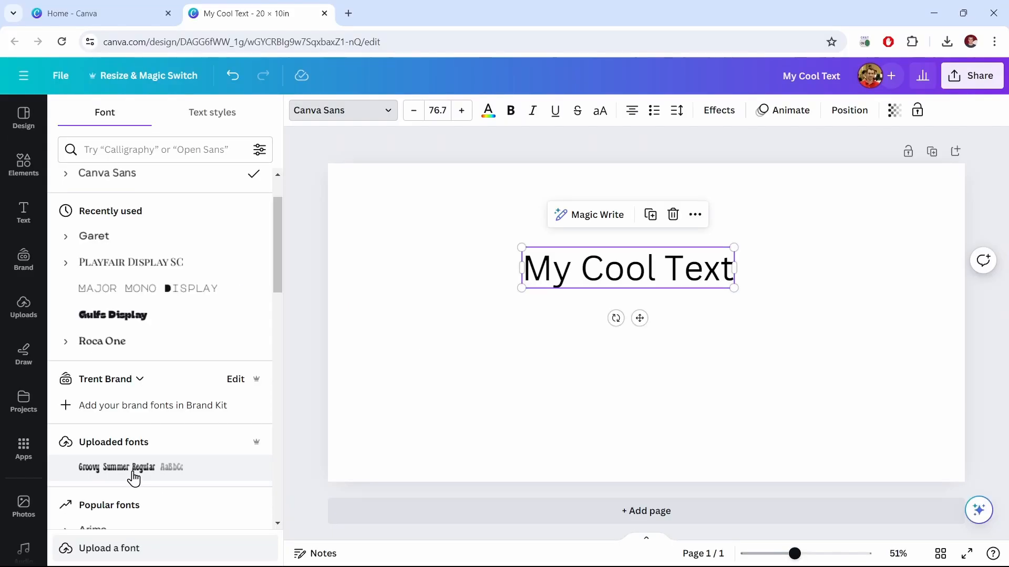
{"action": "left_click", "coordinate": [129, 467]}
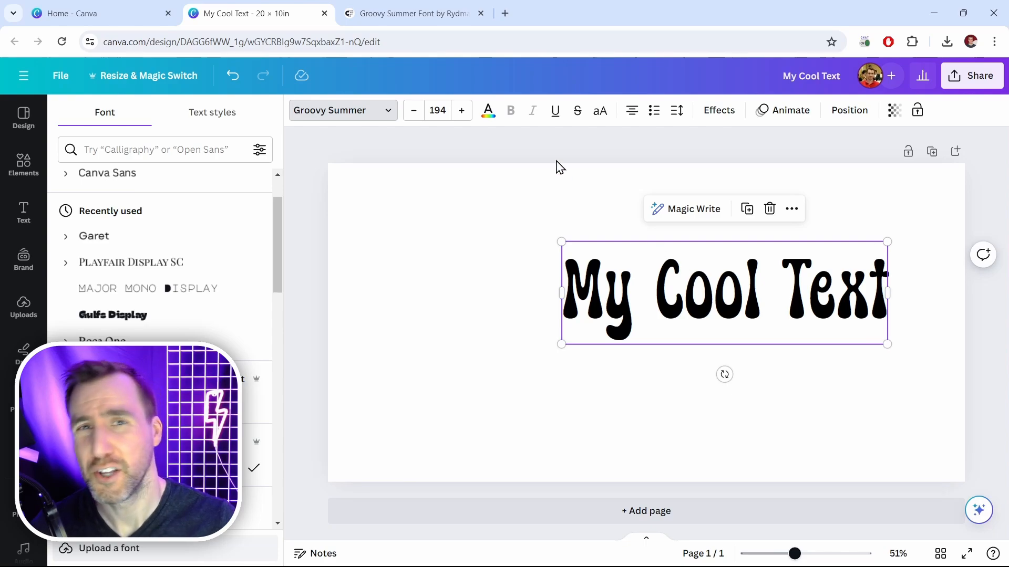
Step: Go to the Groovy Summer font page and copy its promo image
{"action": "left_click", "coordinate": [412, 13]}
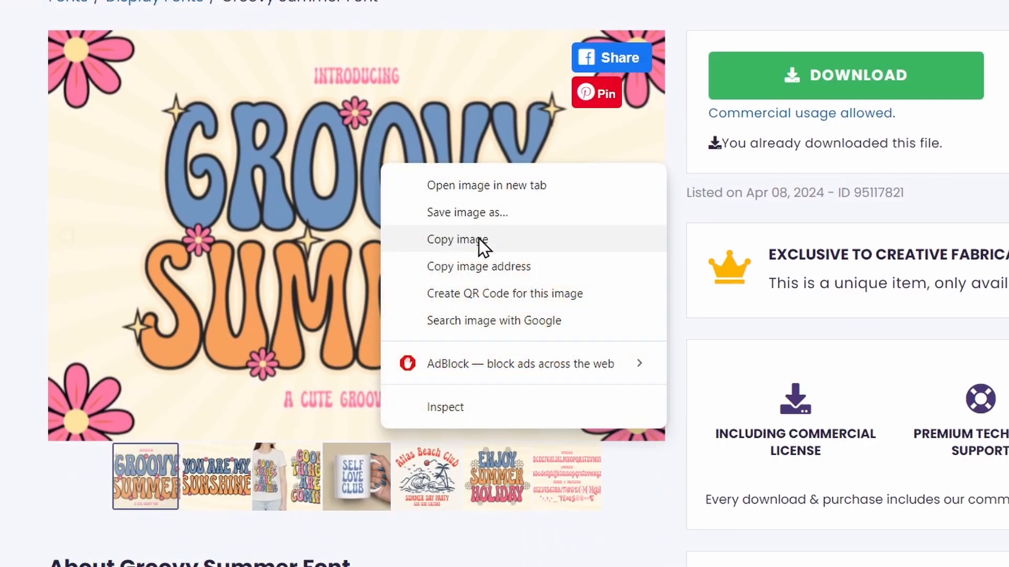
{"action": "left_click", "coordinate": [238, 13]}
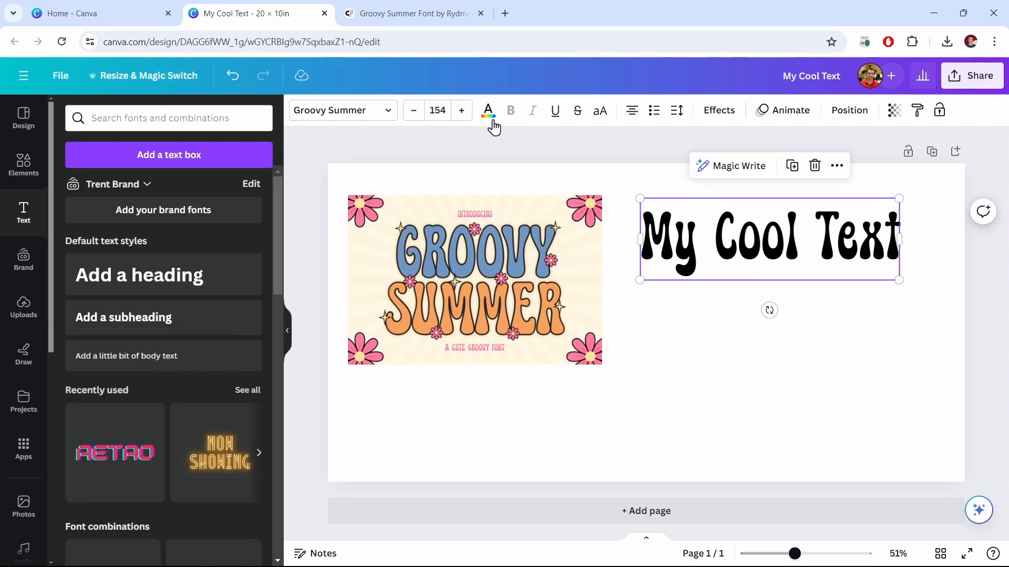
Step: Eyedrop the blue GROOVY lettering from the promo image as the text colour
{"action": "left_click", "coordinate": [488, 110]}
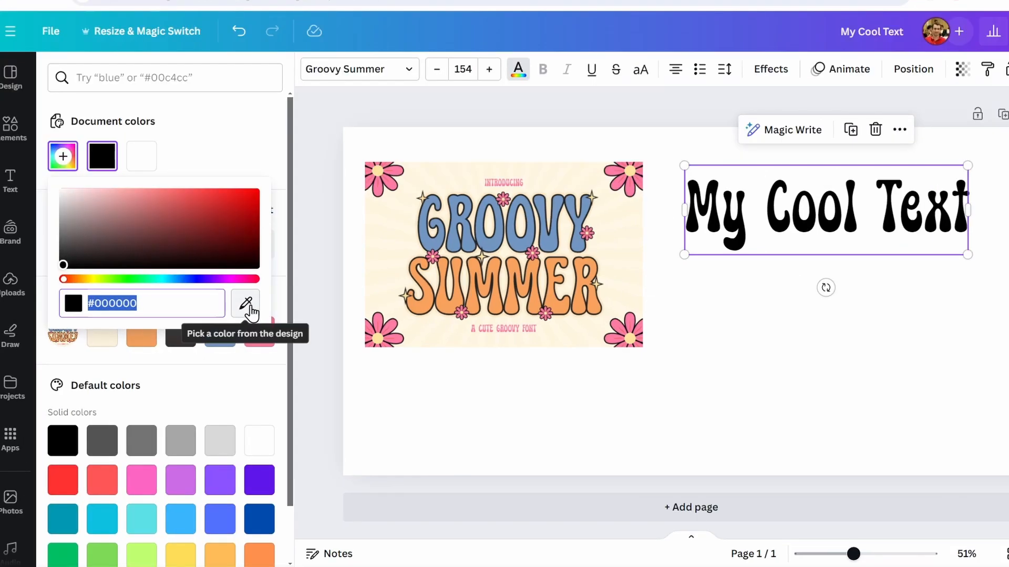
{"action": "left_click", "coordinate": [245, 303]}
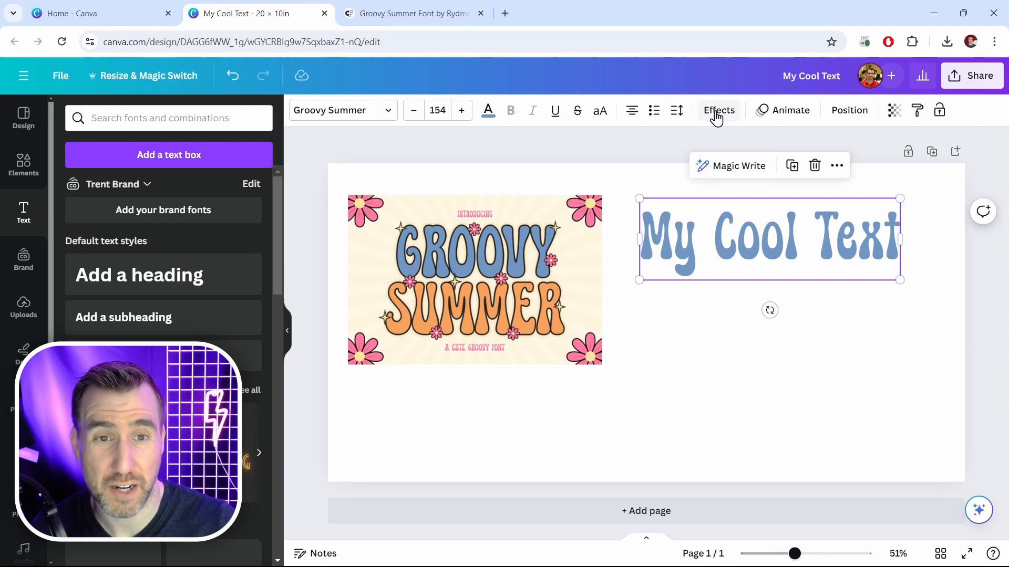
Step: Apply a dark Outline effect to the blue text and duplicate it below
{"action": "left_click", "coordinate": [718, 109]}
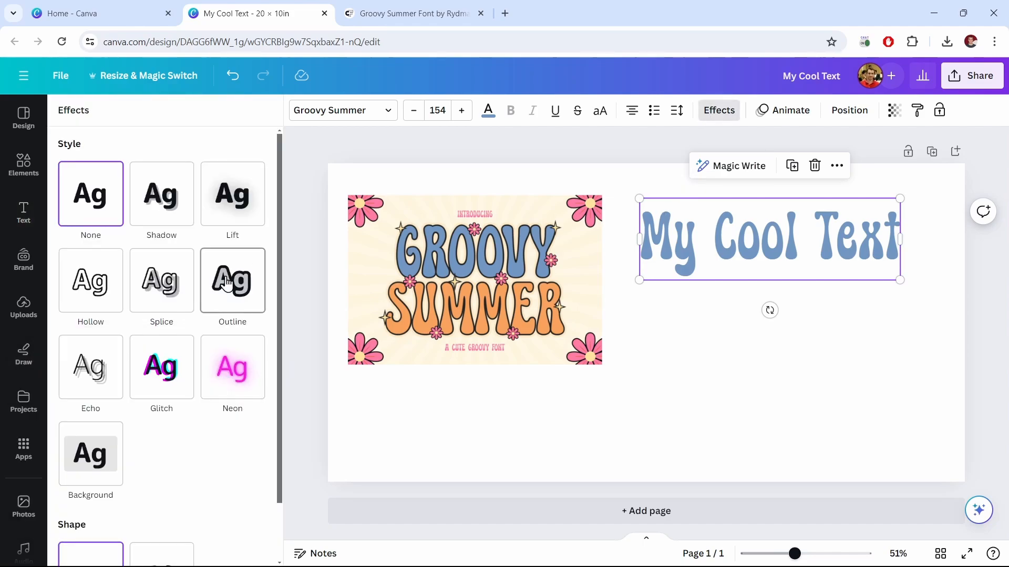
{"action": "left_click", "coordinate": [231, 281]}
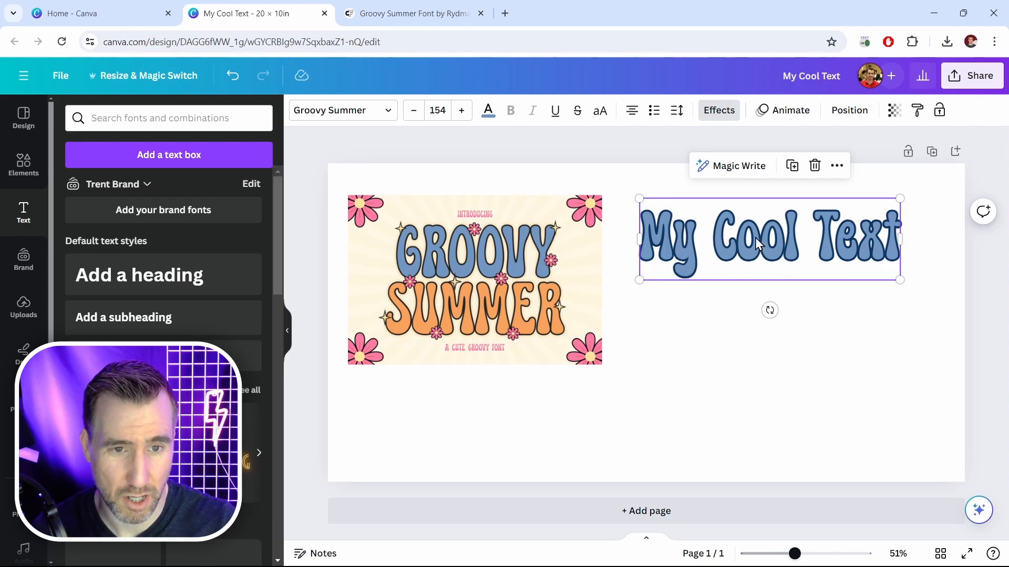
{"action": "left_click_drag", "start_coordinate": [769, 238], "coordinate": [769, 332]}
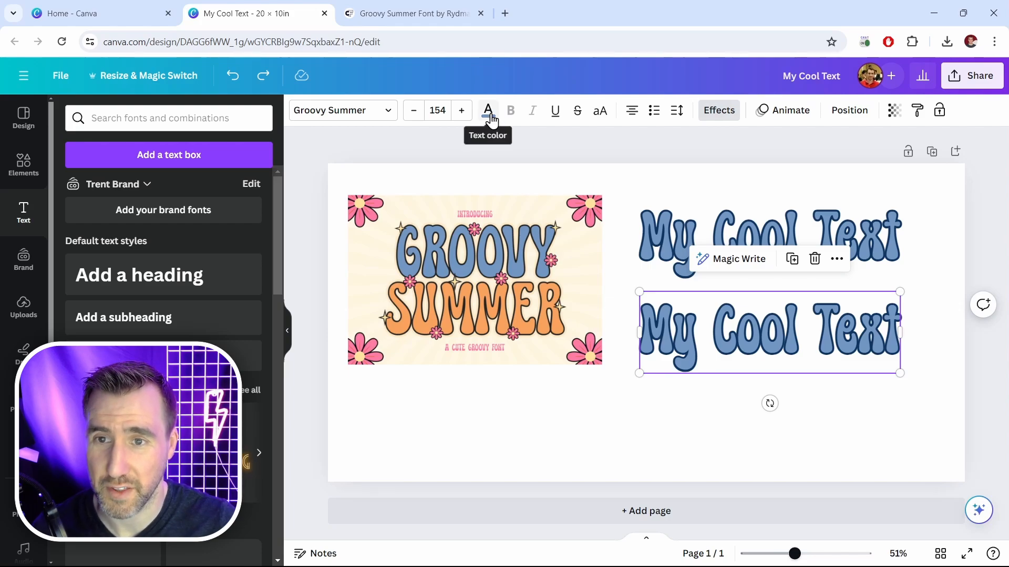
Step: Colour the lower copy orange from SUMMER, then add a custom outline colour
{"action": "left_click", "coordinate": [487, 109]}
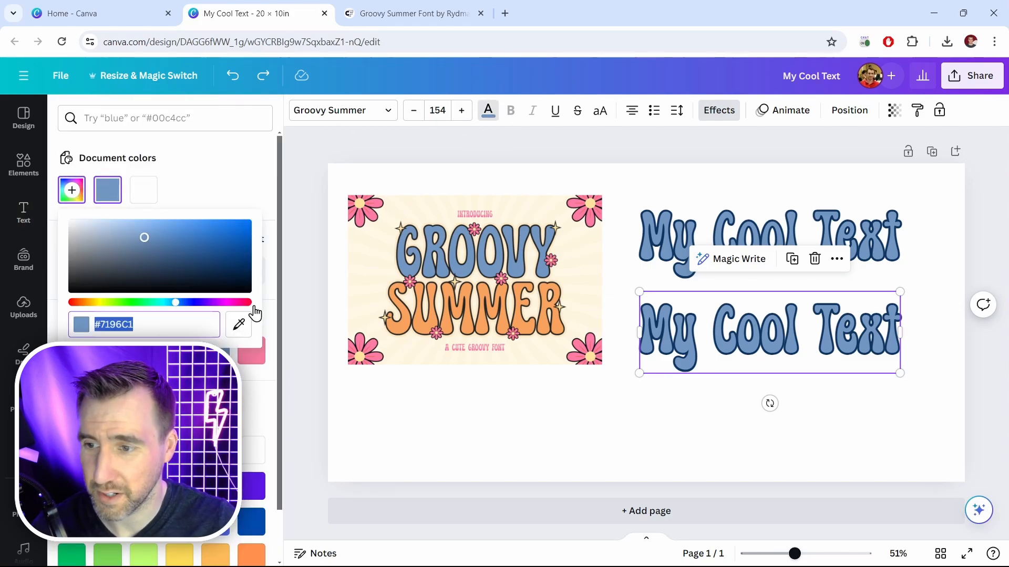
{"action": "left_click", "coordinate": [238, 325]}
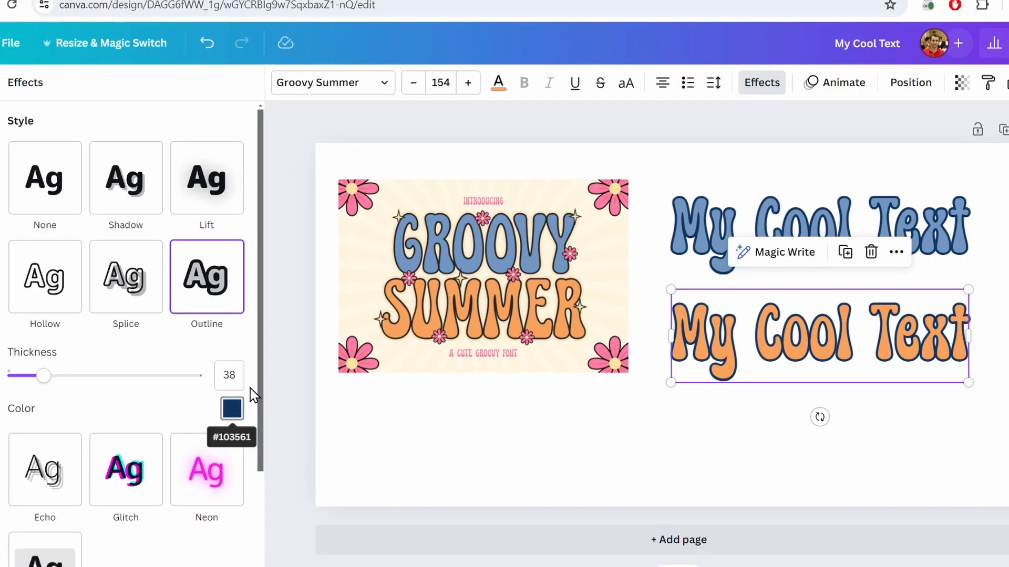
{"action": "left_click", "coordinate": [231, 409]}
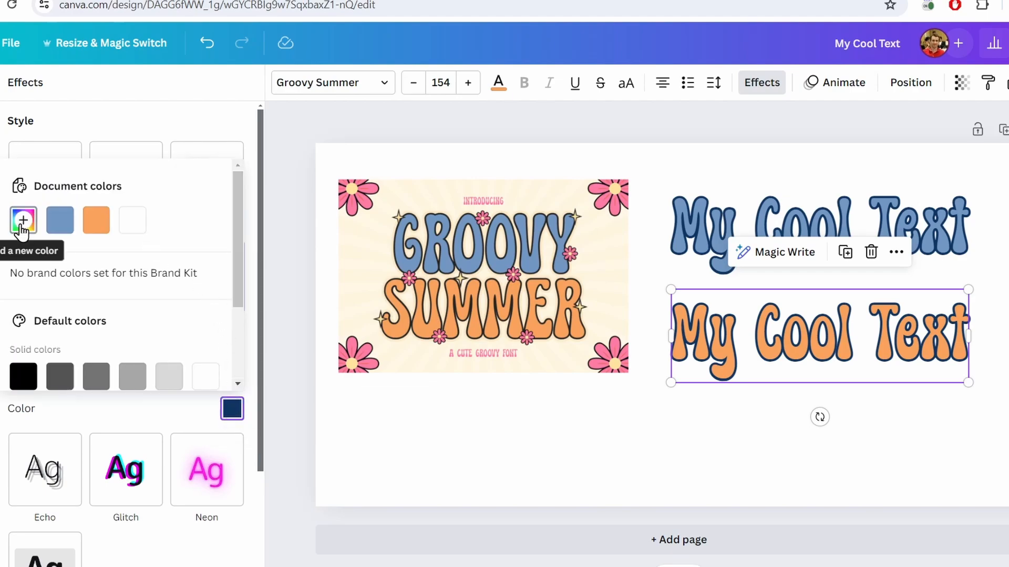
{"action": "left_click", "coordinate": [23, 220]}
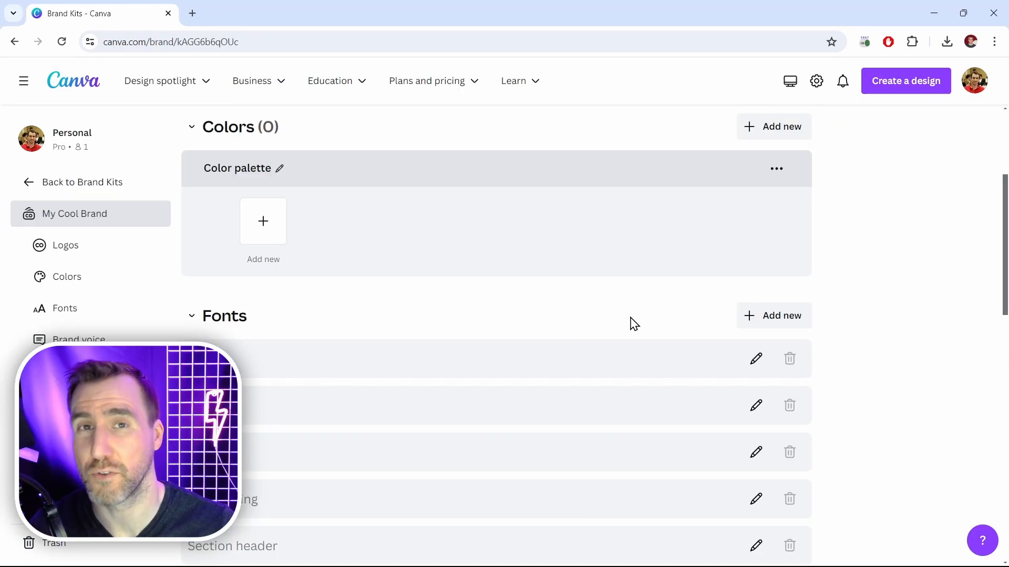
Step: Upload the Groovy Summer zip to brand fonts and dismiss the unsupported-file error
{"action": "left_click", "coordinate": [773, 315]}
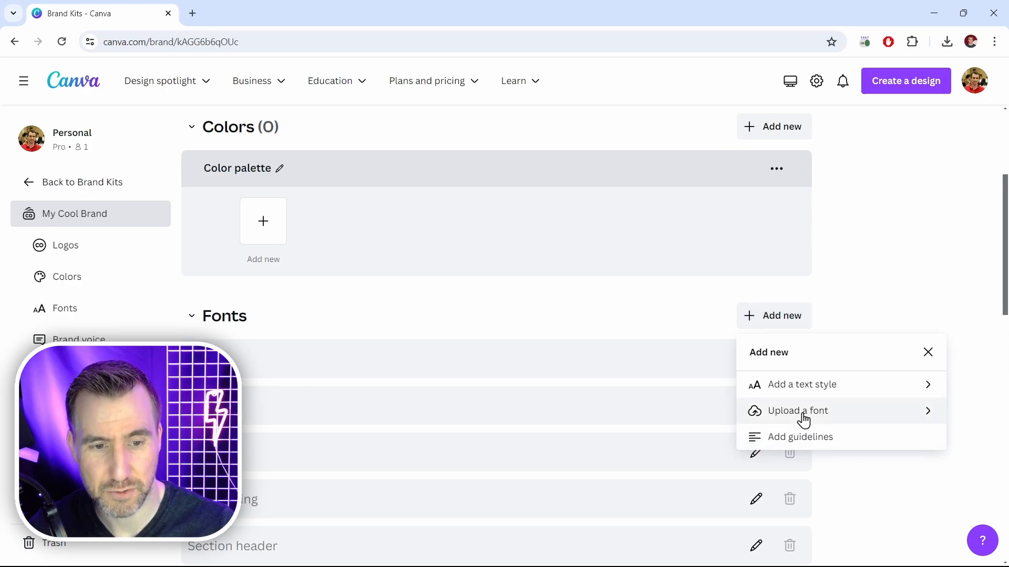
{"action": "left_click", "coordinate": [797, 411]}
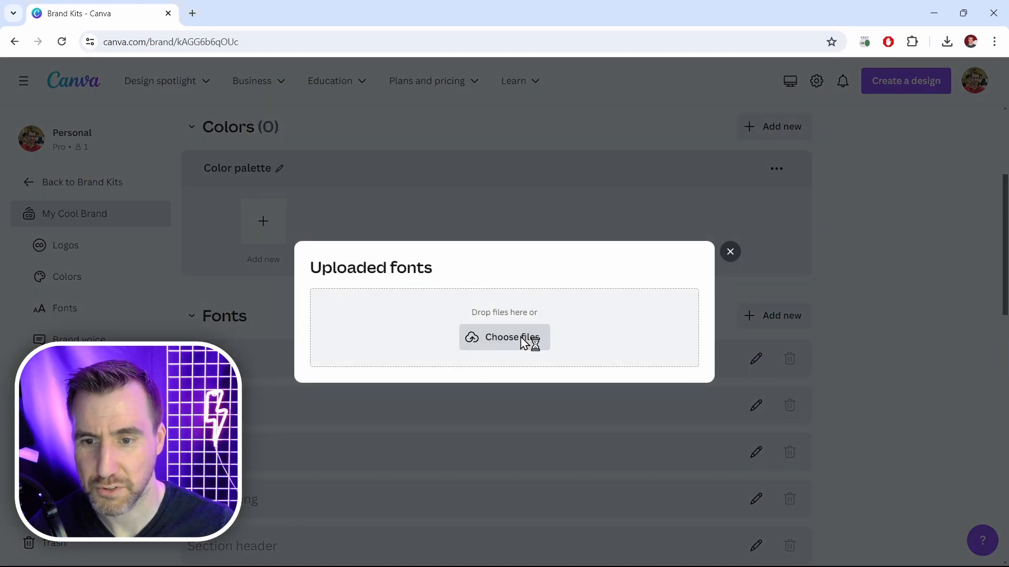
{"action": "left_click", "coordinate": [503, 338]}
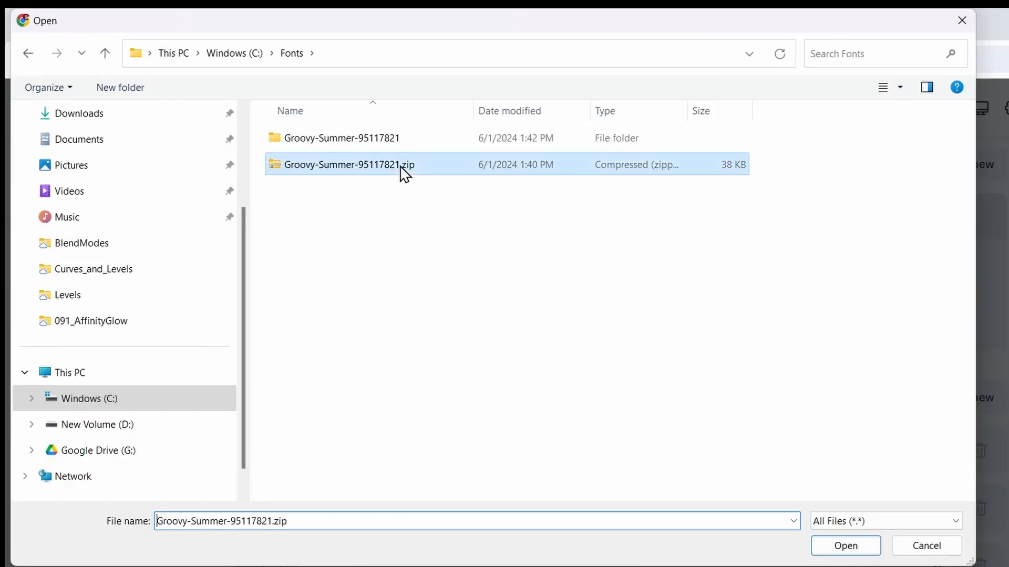
{"action": "left_click", "coordinate": [845, 545]}
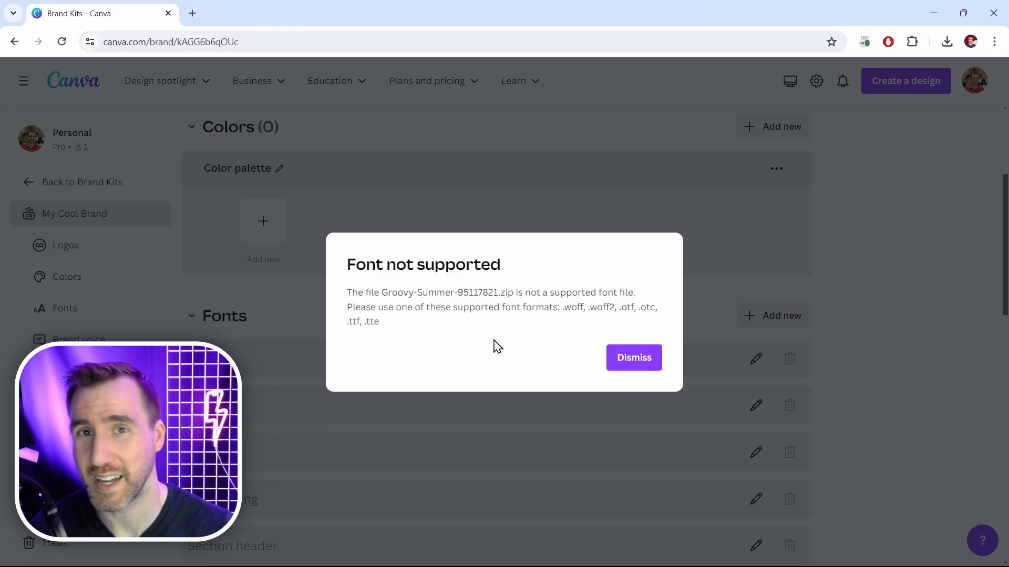
{"action": "mouse_move", "coordinate": [624, 323]}
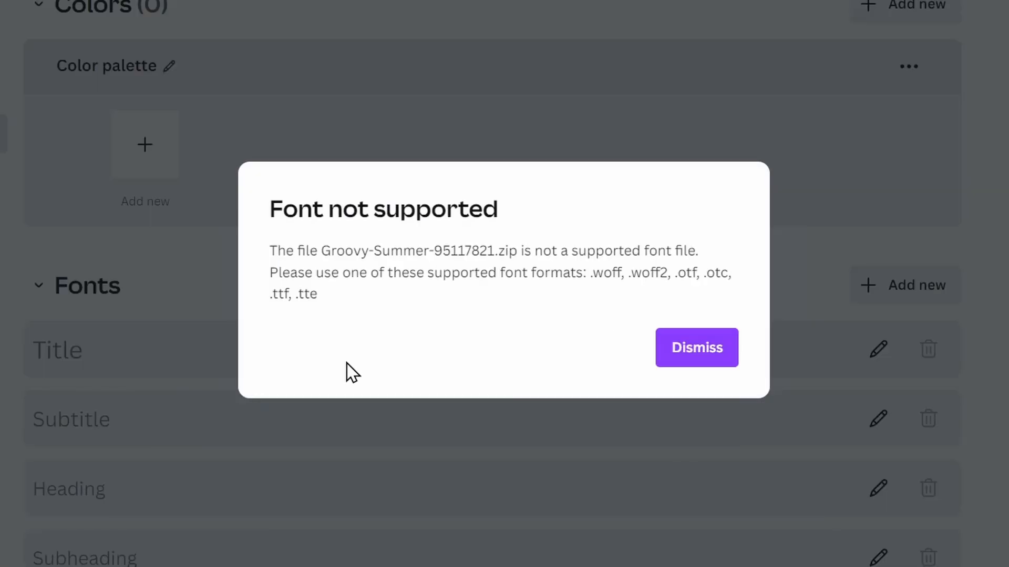
{"action": "left_click", "coordinate": [257, 13]}
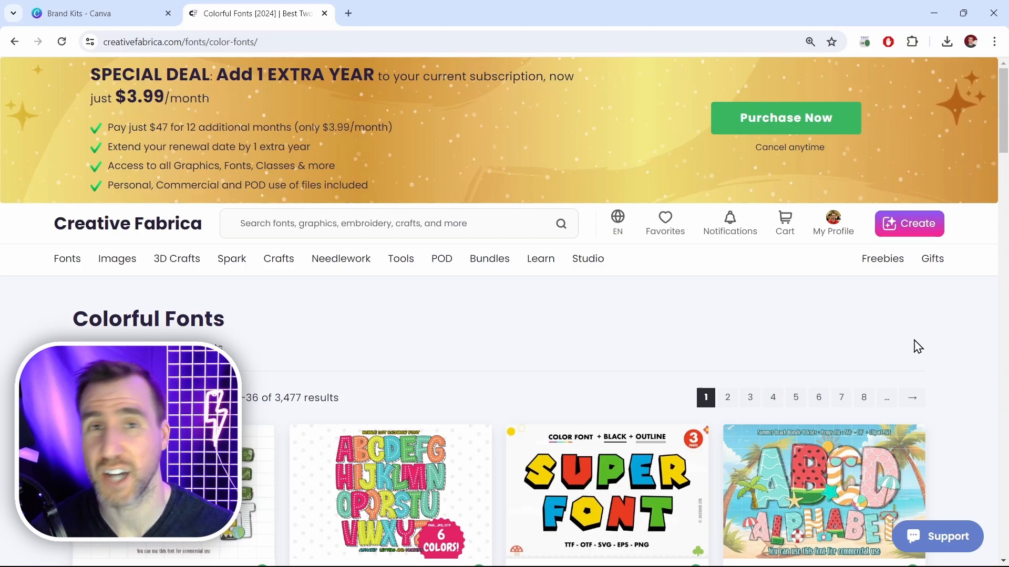
{"action": "scroll", "scroll_direction": "down", "scroll_amount": 3}
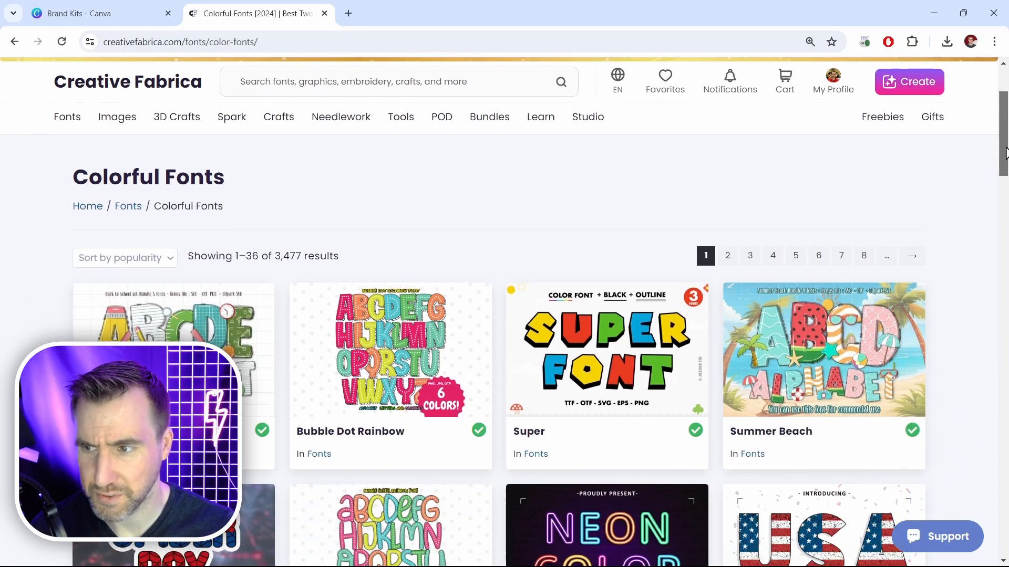
{"action": "scroll", "scroll_direction": "down", "scroll_amount": 3}
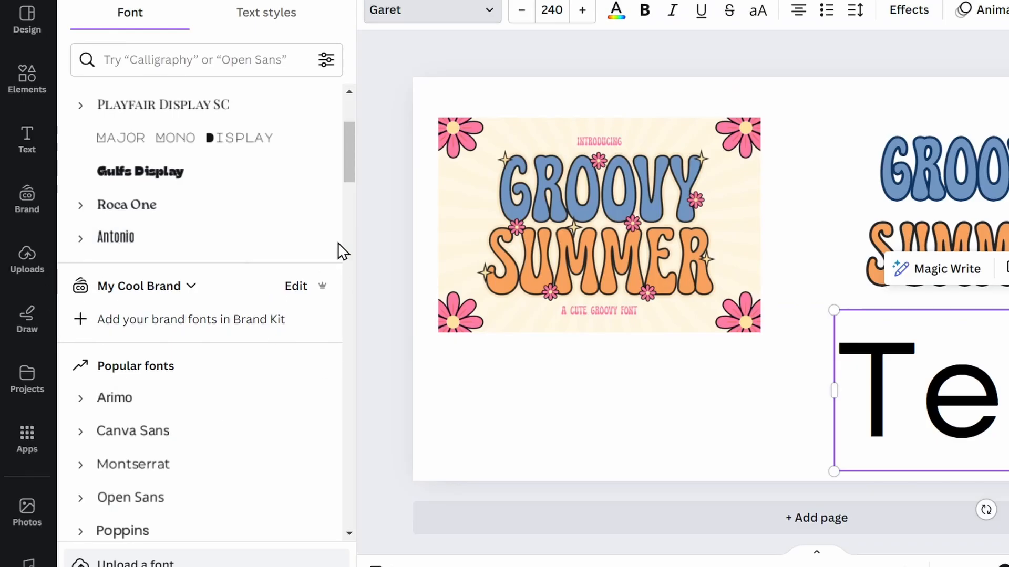
{"action": "mouse_move", "coordinate": [293, 341]}
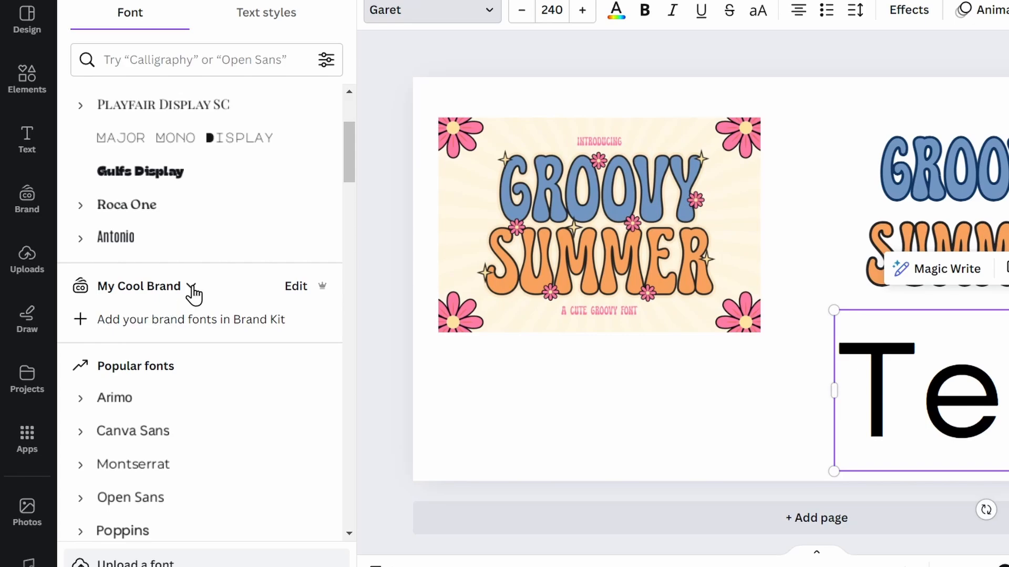
Step: Switch the font list to Trent Brand, showing Groovy Summer Regular
{"action": "left_click", "coordinate": [187, 286]}
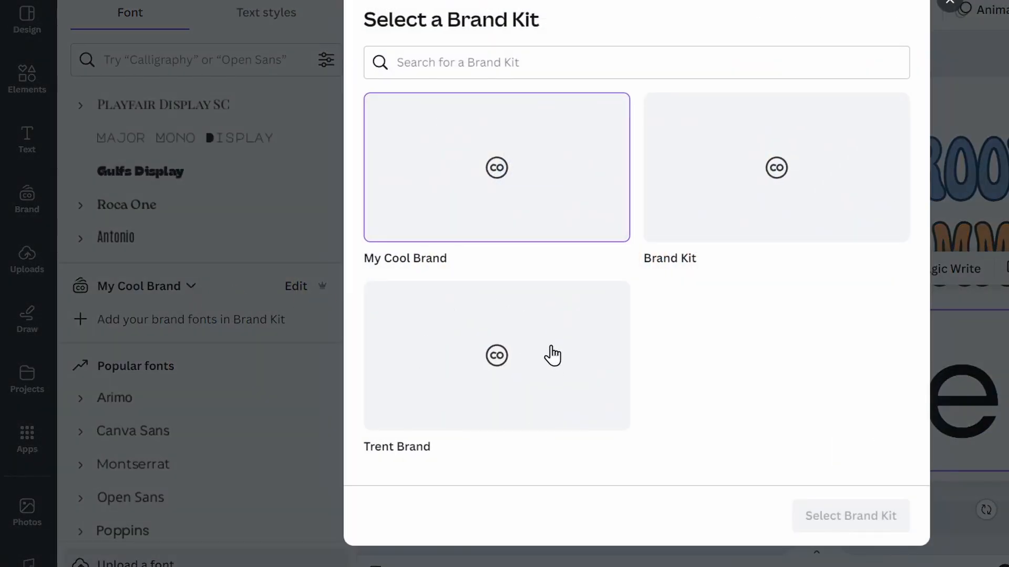
{"action": "left_click", "coordinate": [496, 355]}
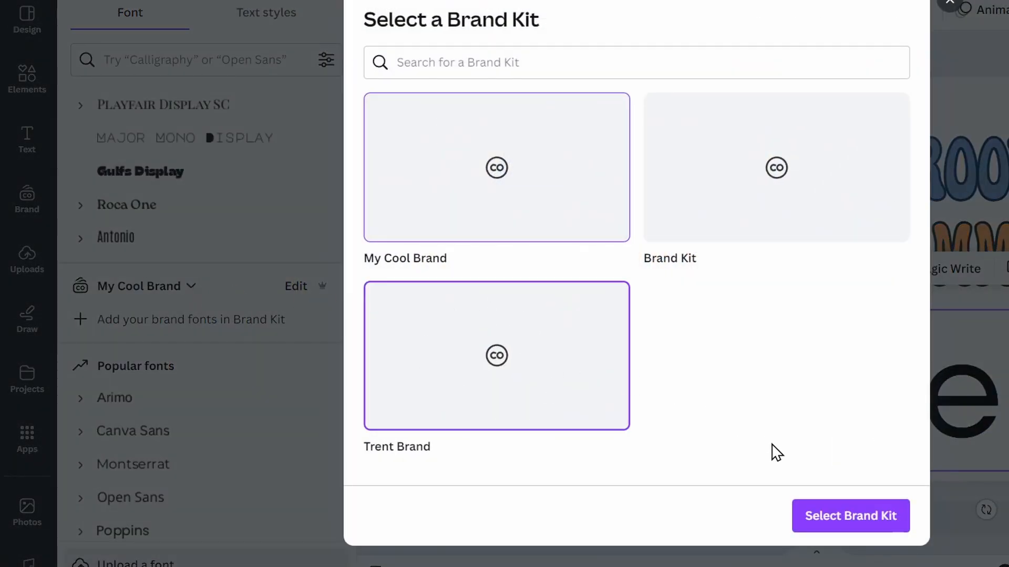
{"action": "left_click", "coordinate": [850, 515]}
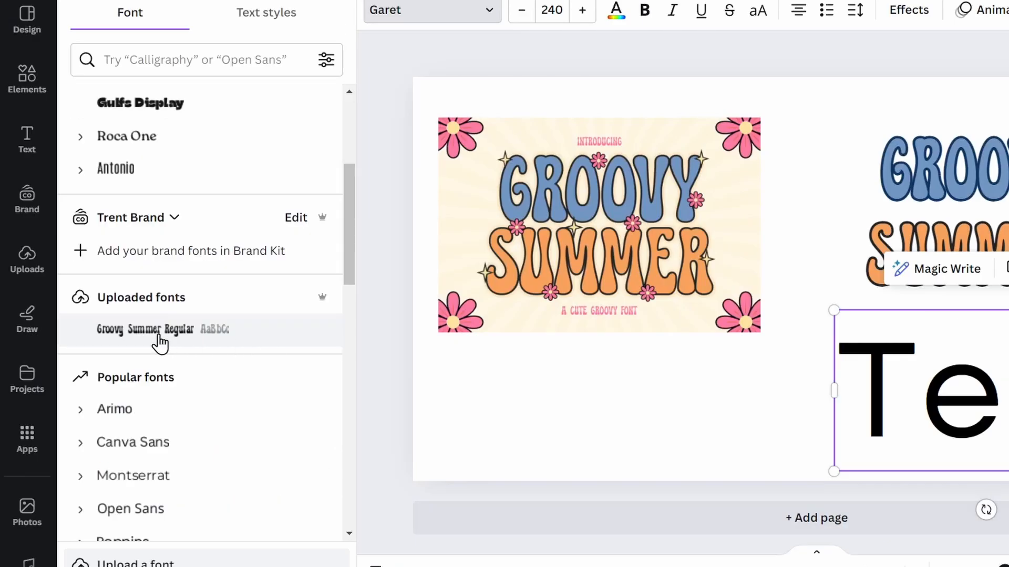
{"action": "mouse_move", "coordinate": [225, 341]}
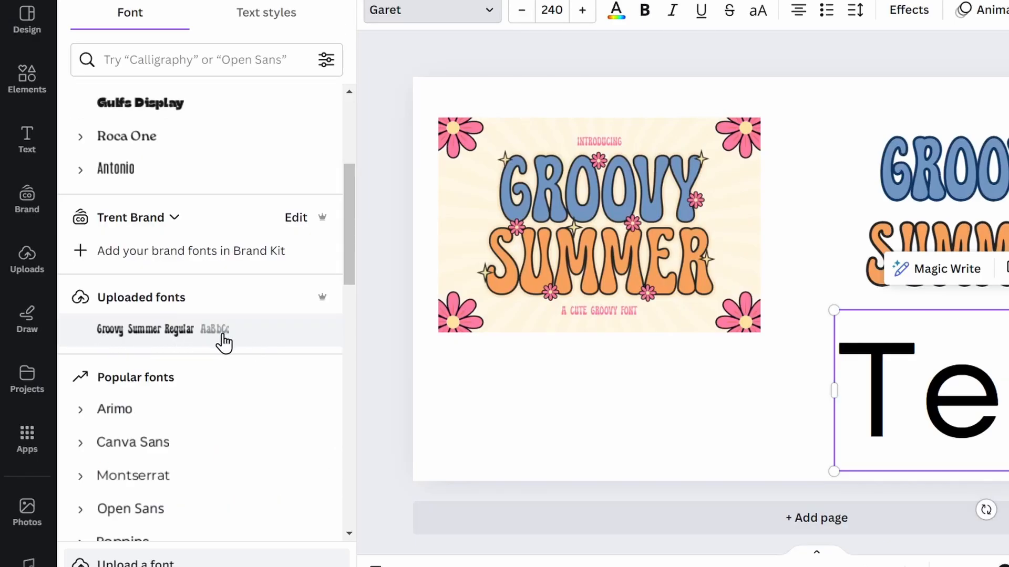